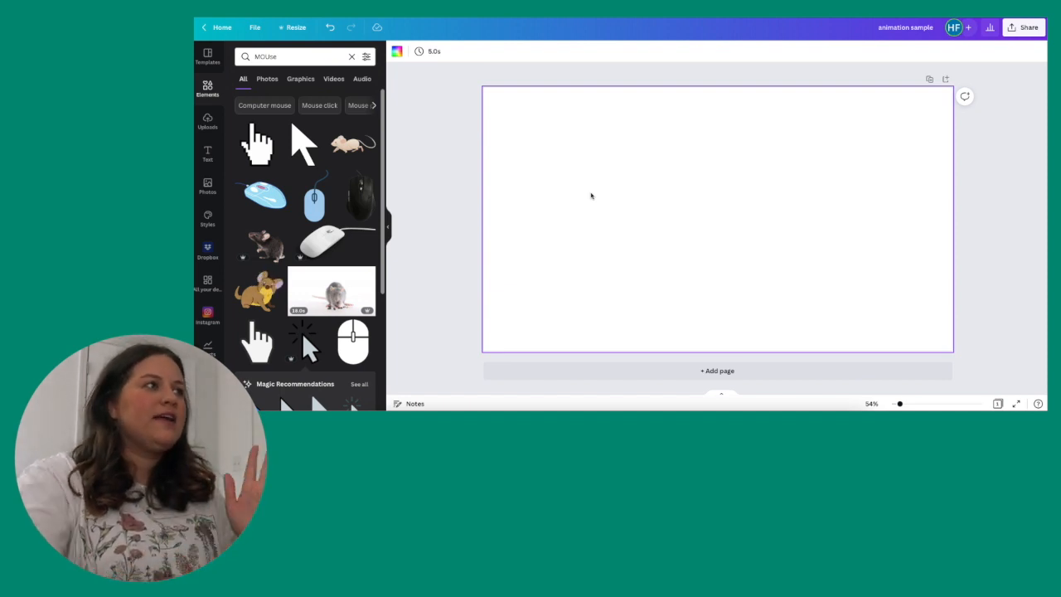
Step: Clear the 'mouse' query so the default Elements suggestions return
click(351, 56)
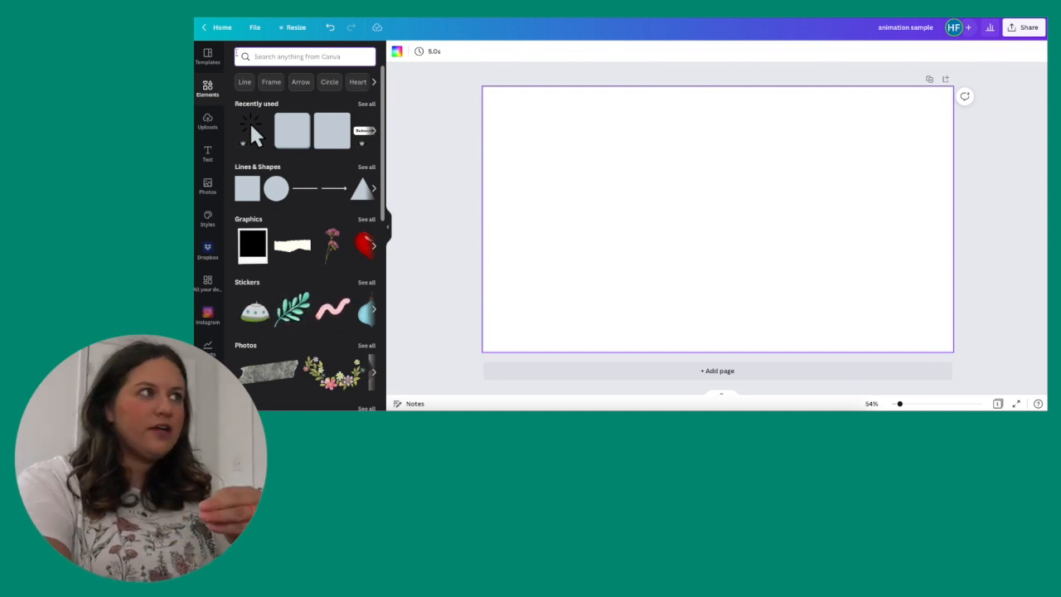
click(295, 27)
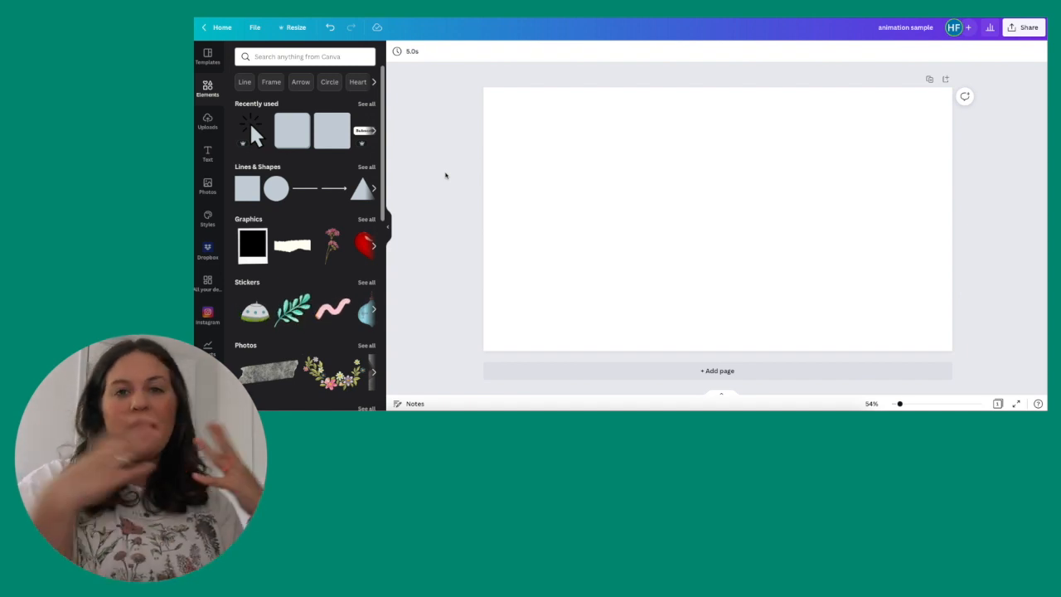
Step: Recolour the page background to a custom bright green and add a heading text box
click(643, 295)
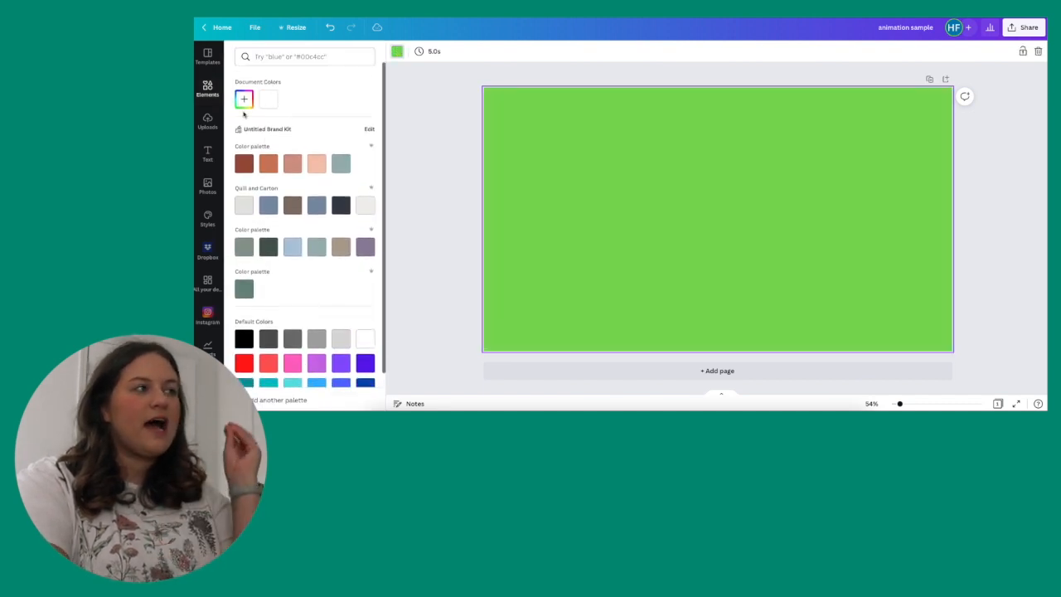
click(243, 99)
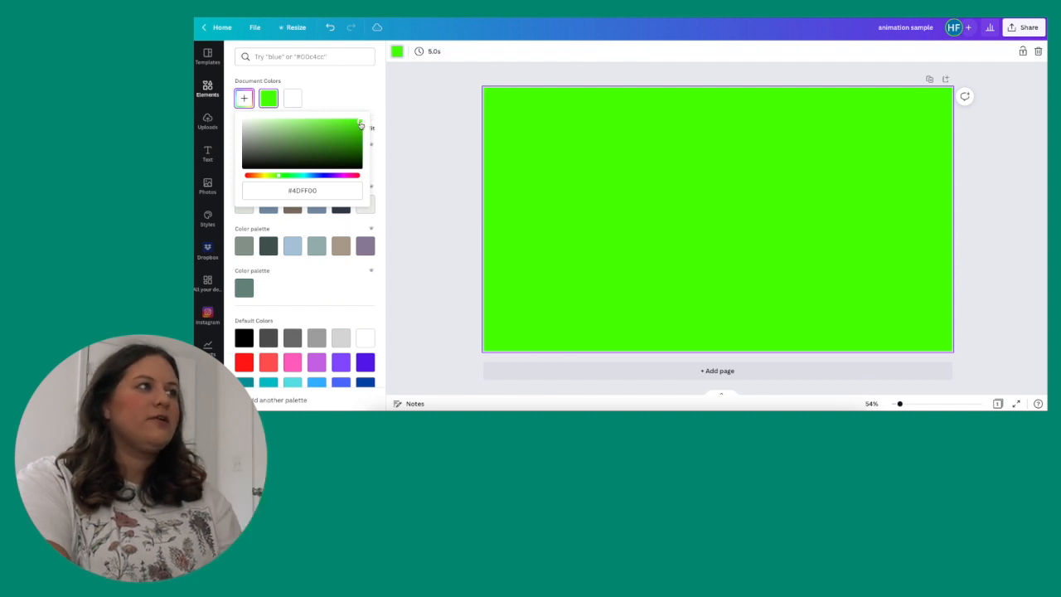
mouse_move(439, 156)
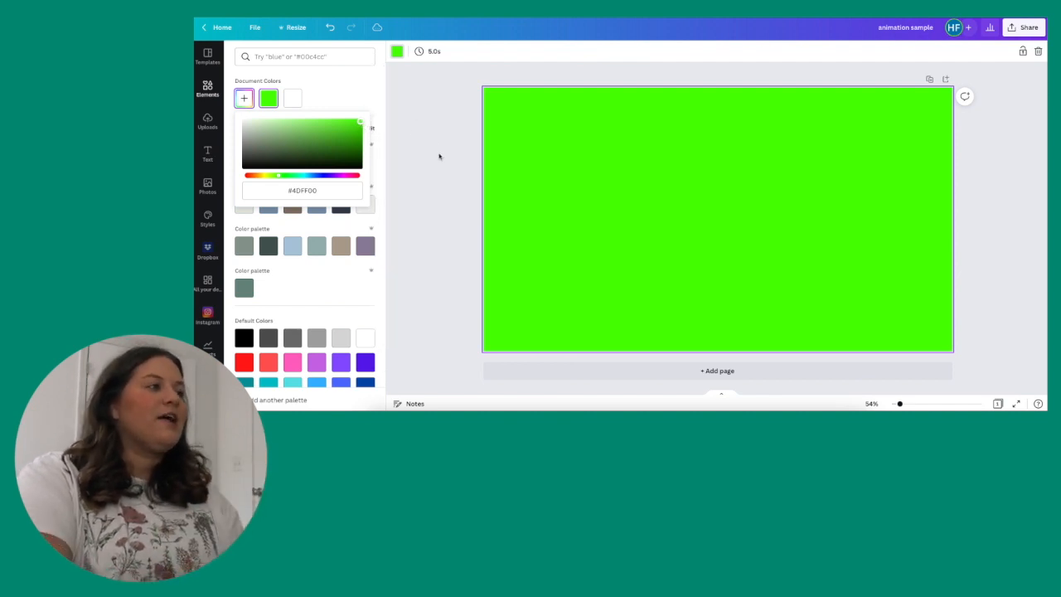
click(301, 189)
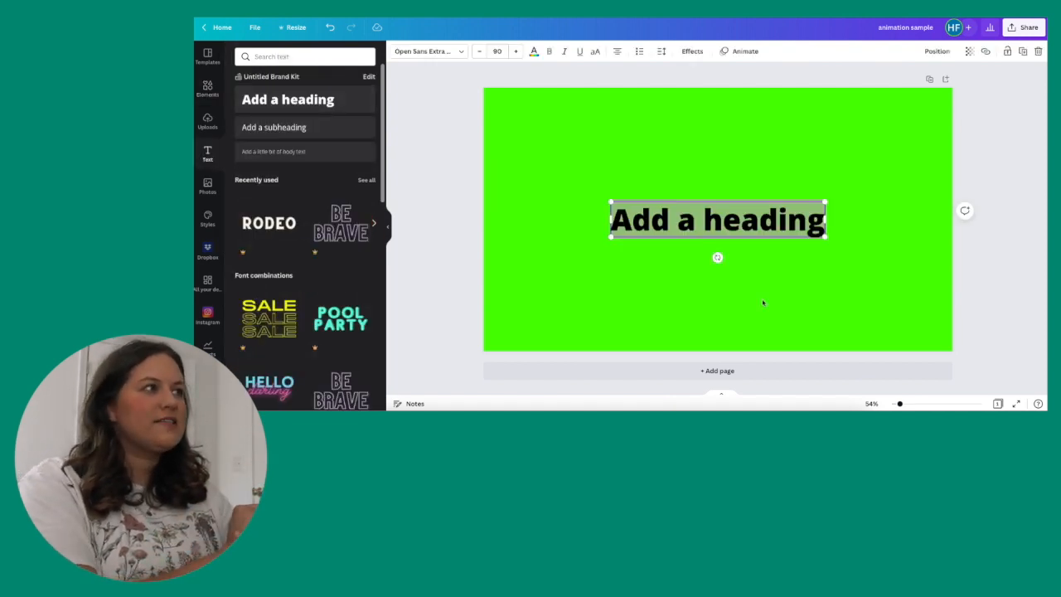
Step: Write WELCOME TO MY CHANNEL in white Code Pro and move it near the page bottom
text(WElcome)
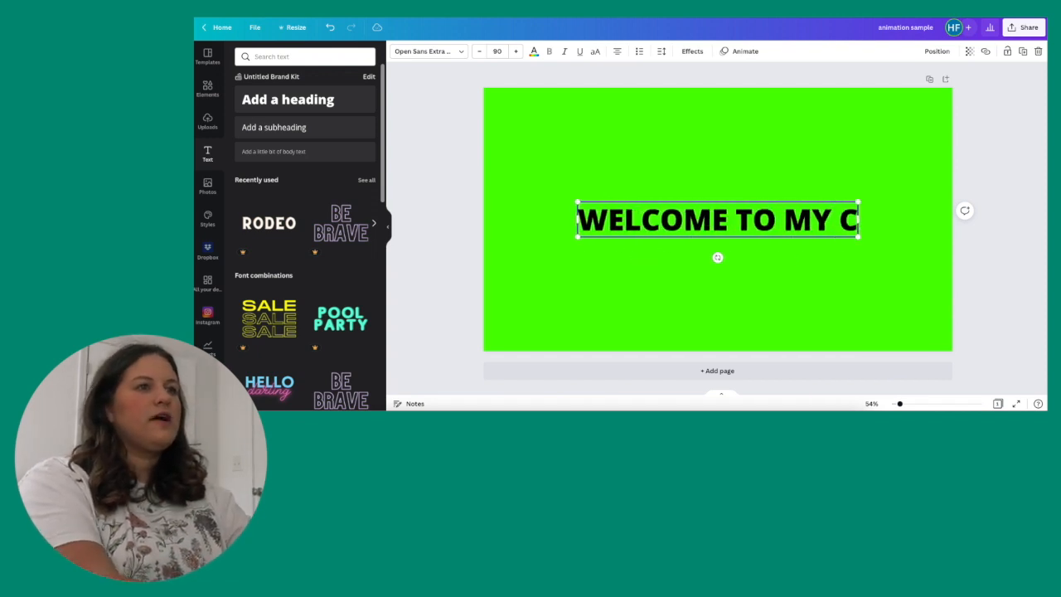
click(533, 49)
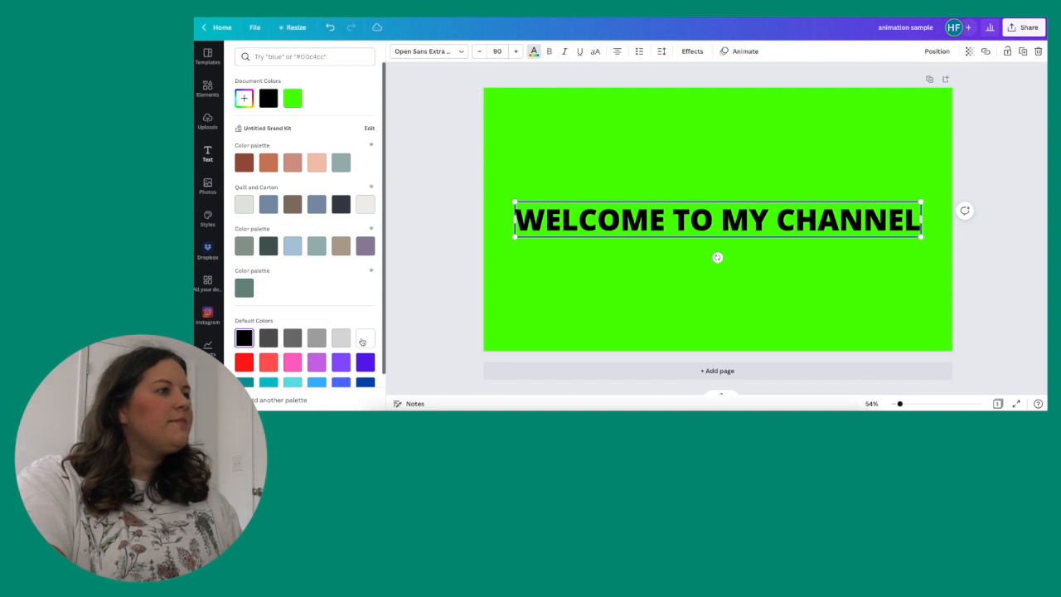
click(424, 50)
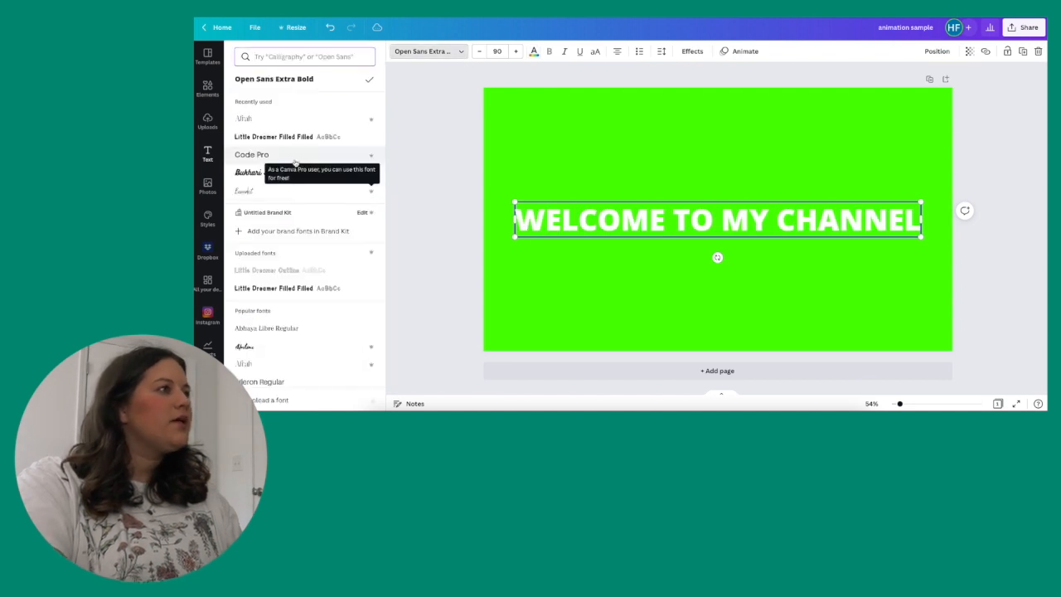
click(252, 154)
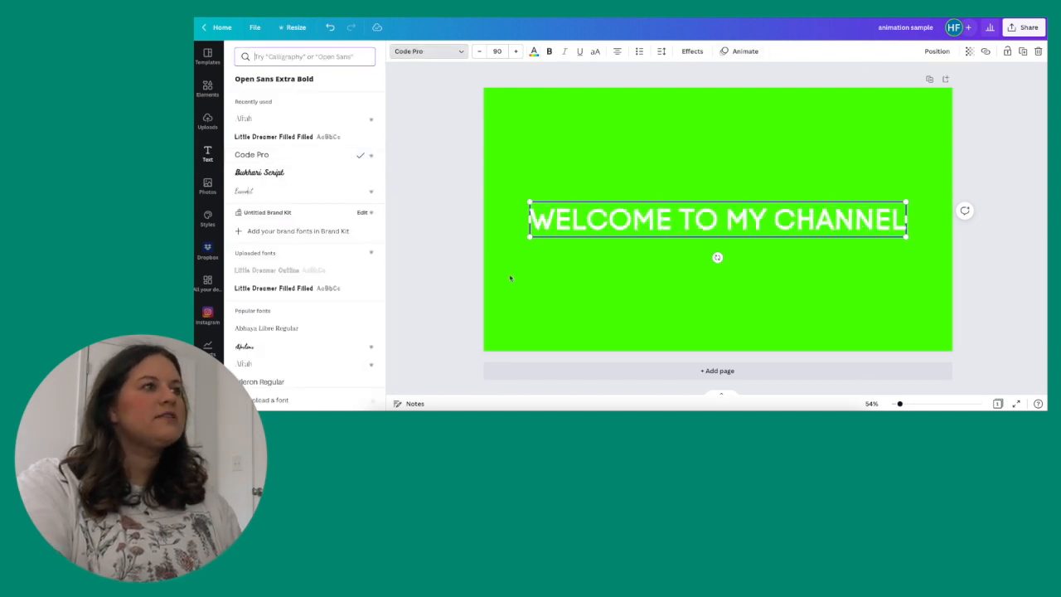
drag(716, 219, 716, 323)
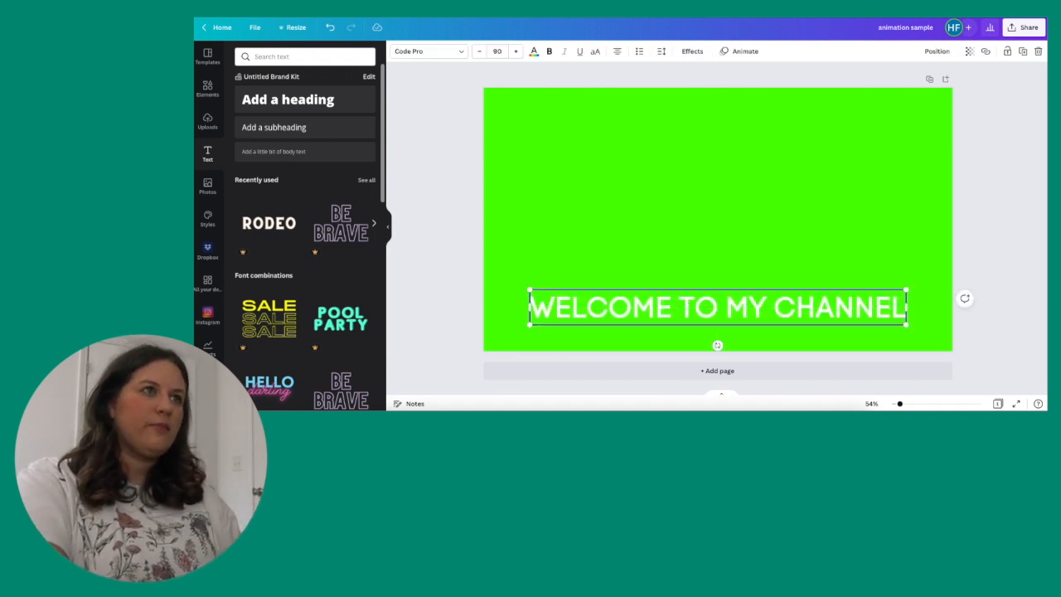
Step: Apply the Pop text animation to the WELCOME TO MY CHANNEL heading
click(745, 50)
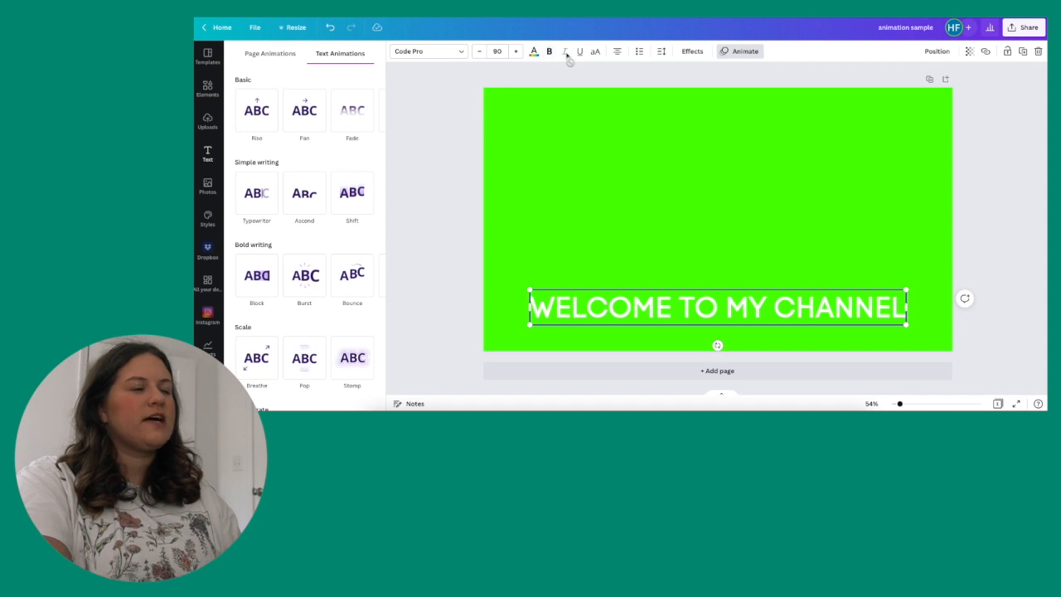
mouse_move(616, 51)
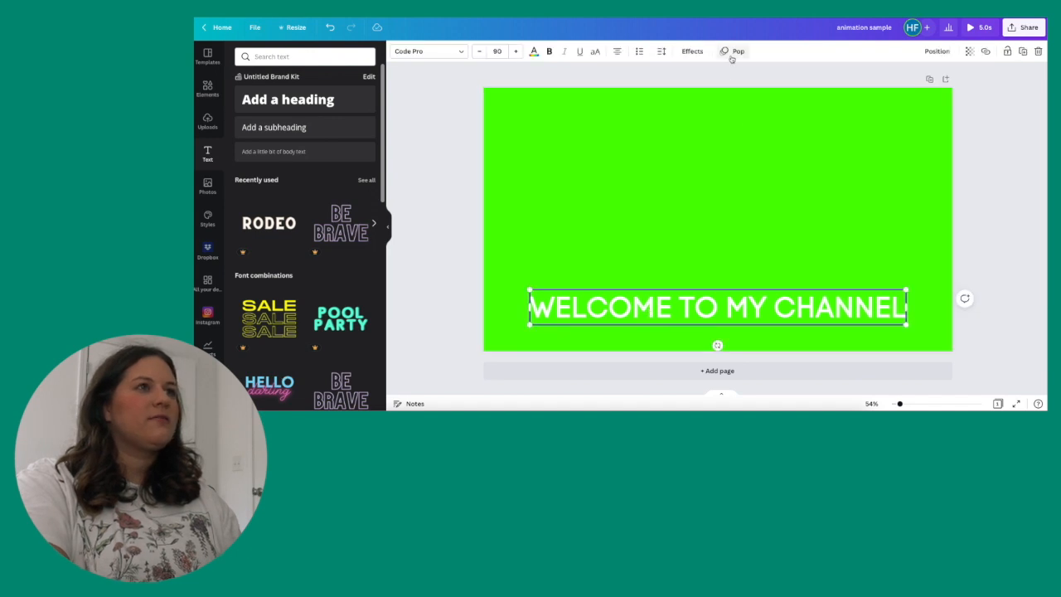
click(736, 50)
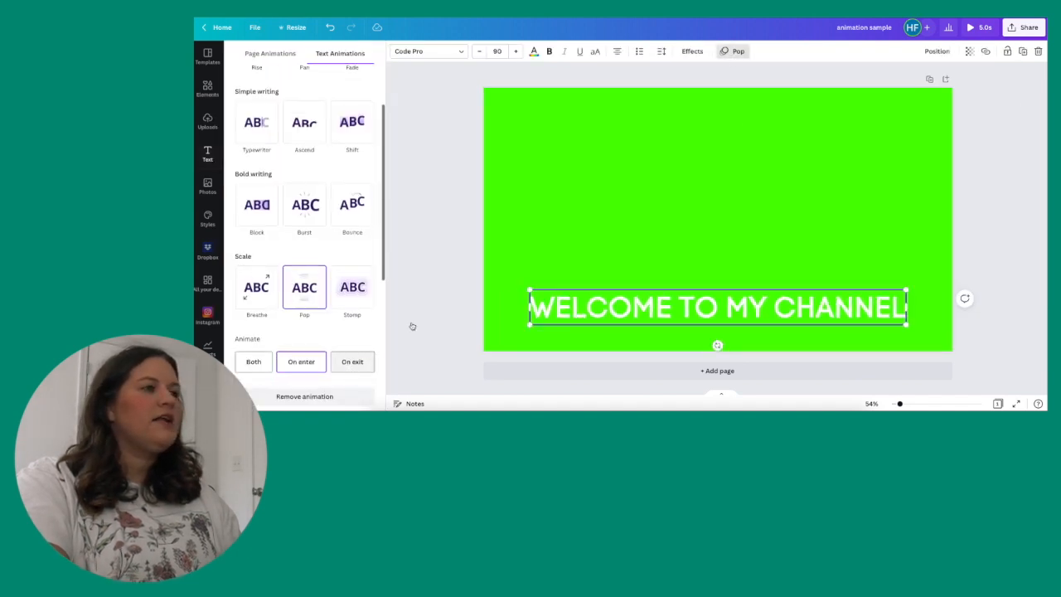
click(969, 27)
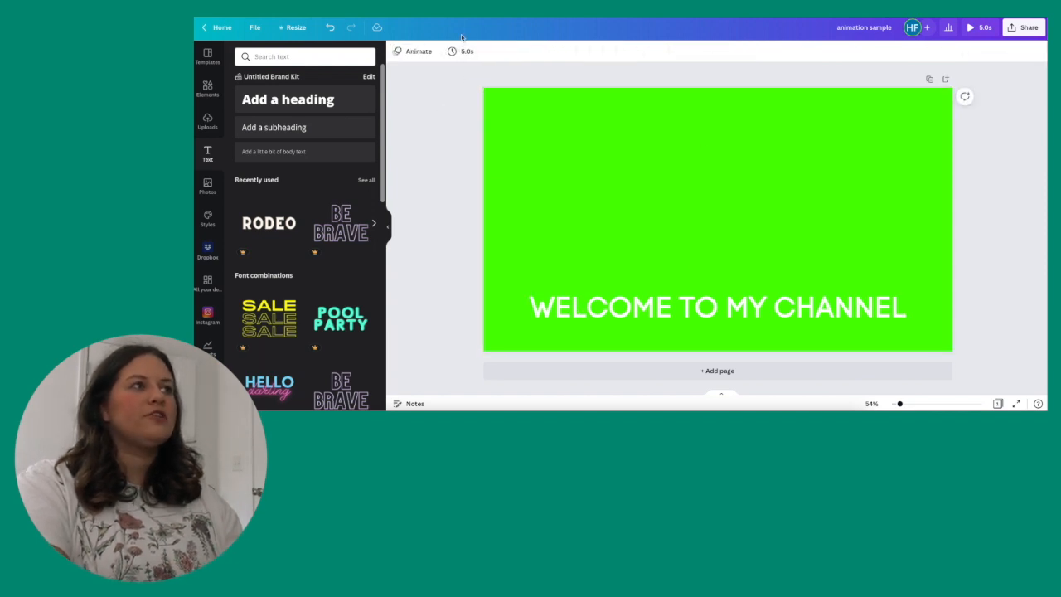
Step: Shorten the page timing and set the heading's Pop animation to play on entry and exit
click(460, 50)
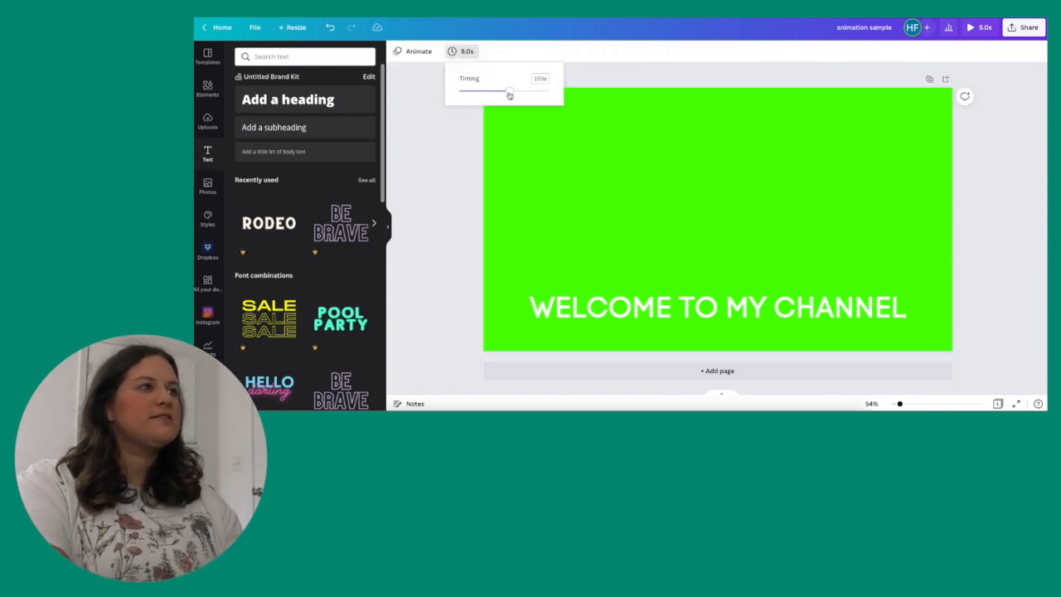
drag(510, 92, 464, 93)
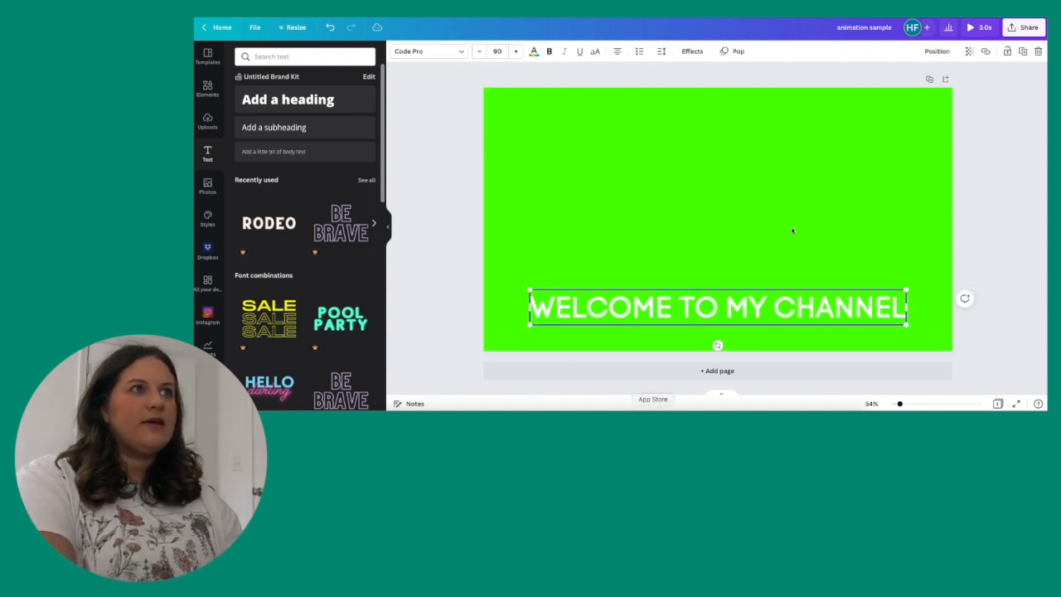
click(736, 50)
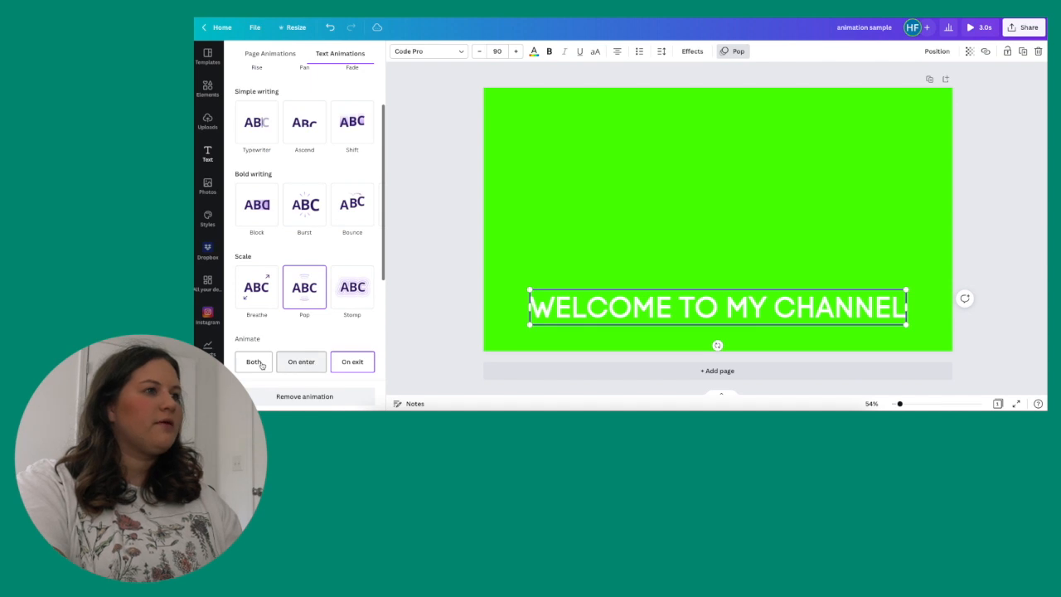
click(969, 27)
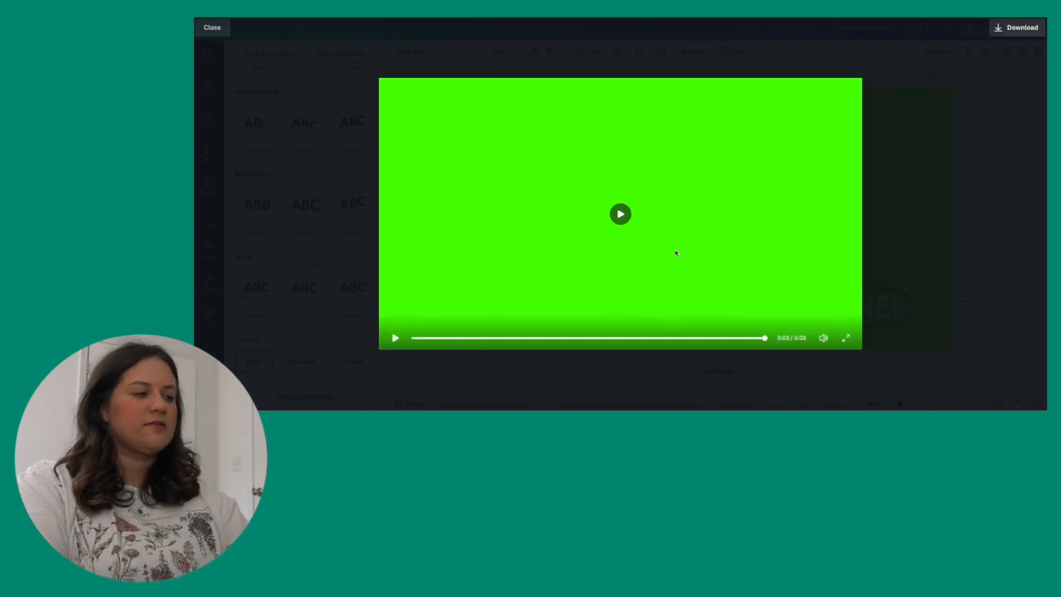
Step: Preview the page, trim its duration to about 5 seconds and reselect the heading
click(212, 27)
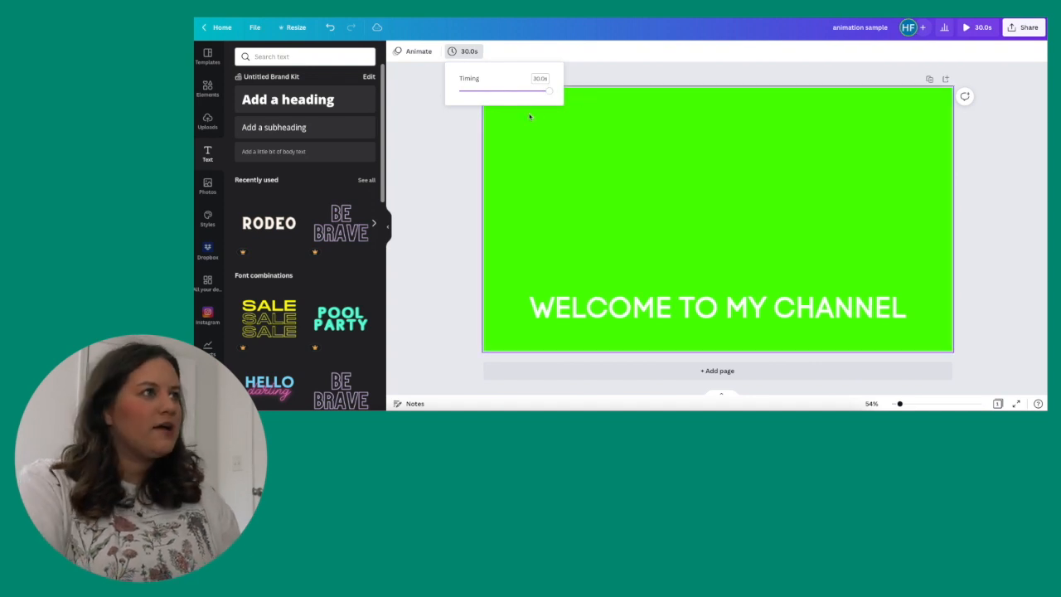
drag(548, 91, 464, 91)
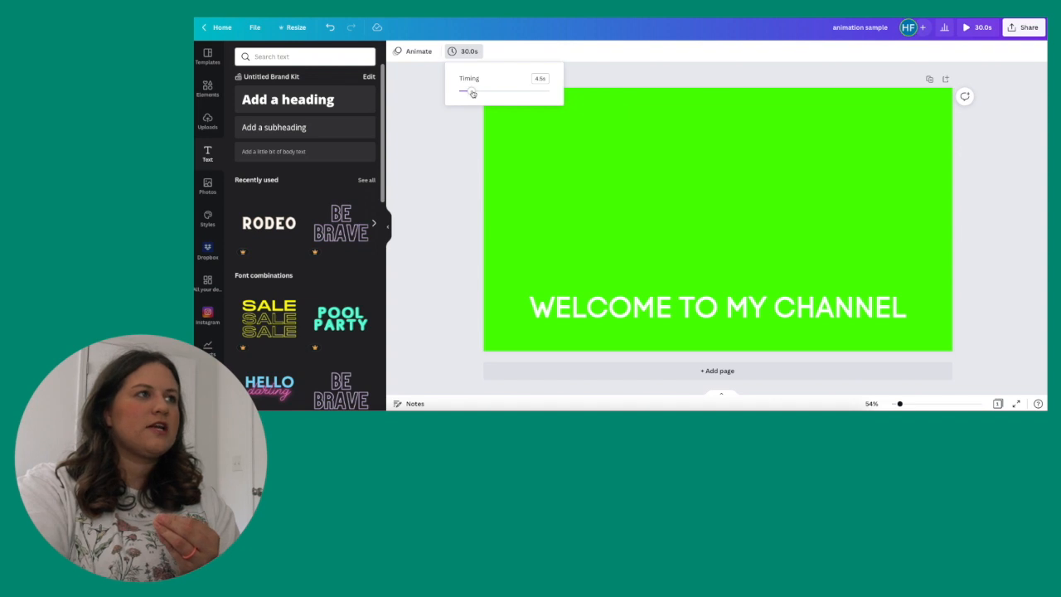
drag(470, 91, 474, 91)
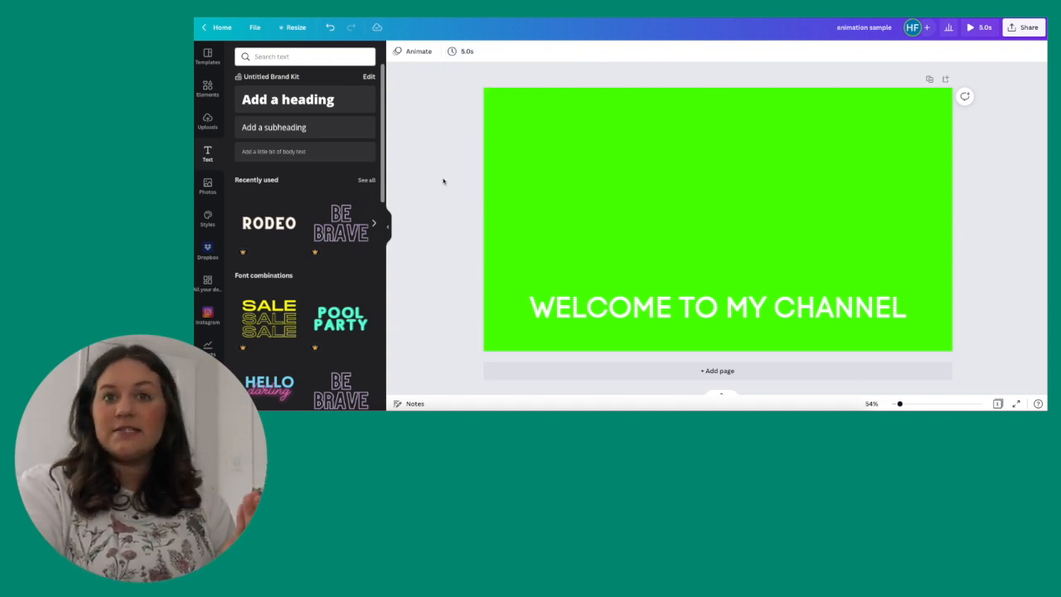
mouse_move(348, 179)
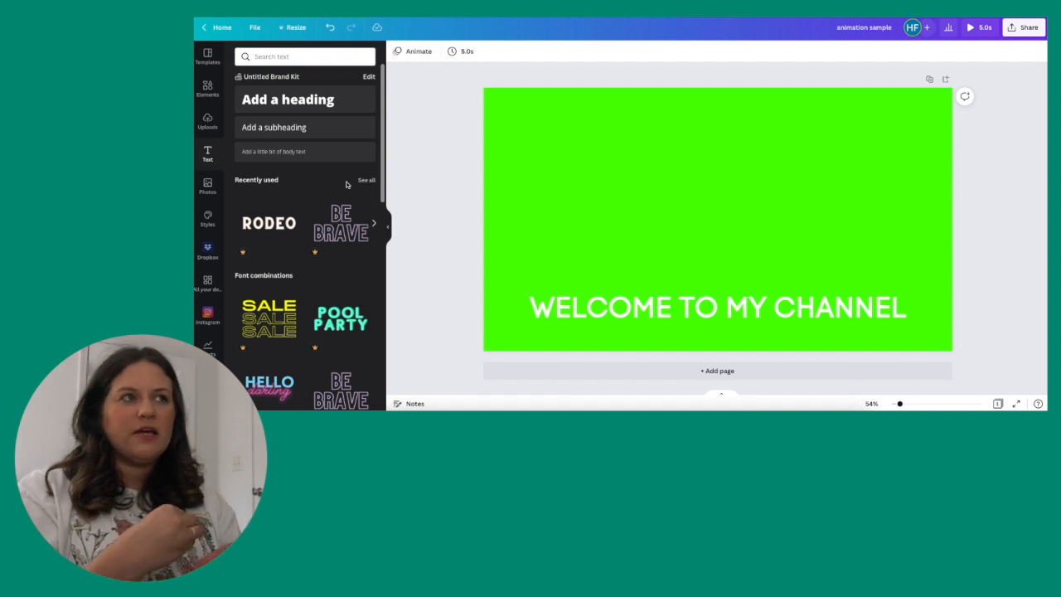
click(716, 306)
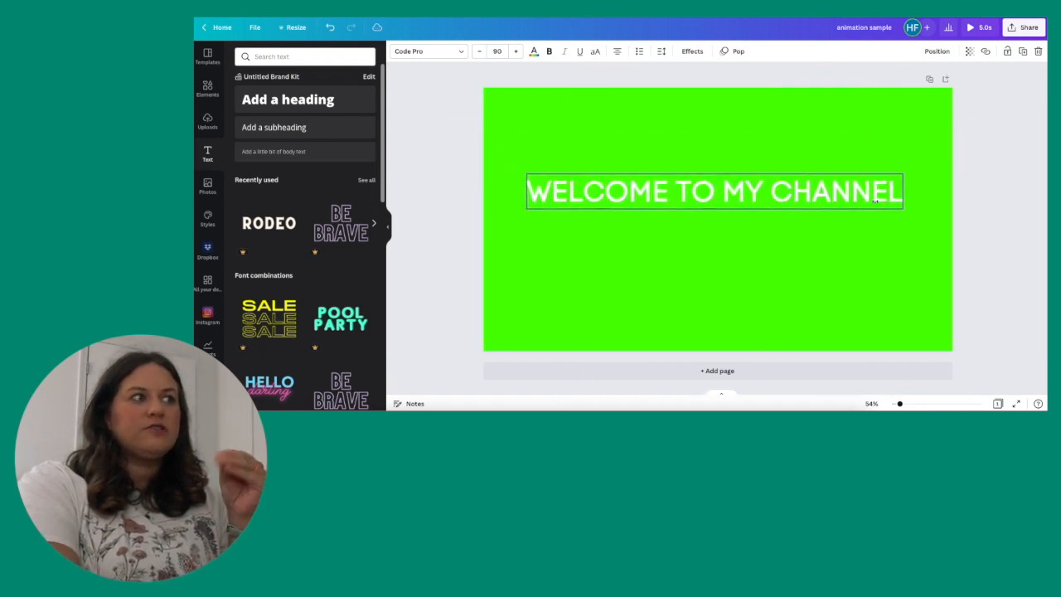
Step: Drag the welcome heading lower on the green page before swapping it for the book photo
drag(714, 190, 716, 306)
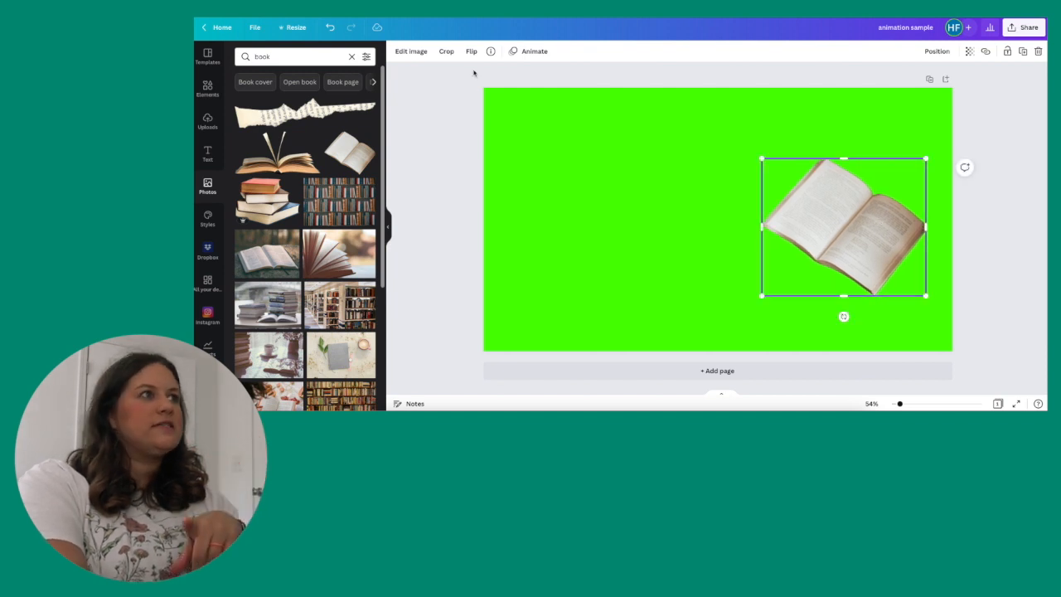
Step: Try a Pop animation on the book photo playing on both entry and exit
click(534, 49)
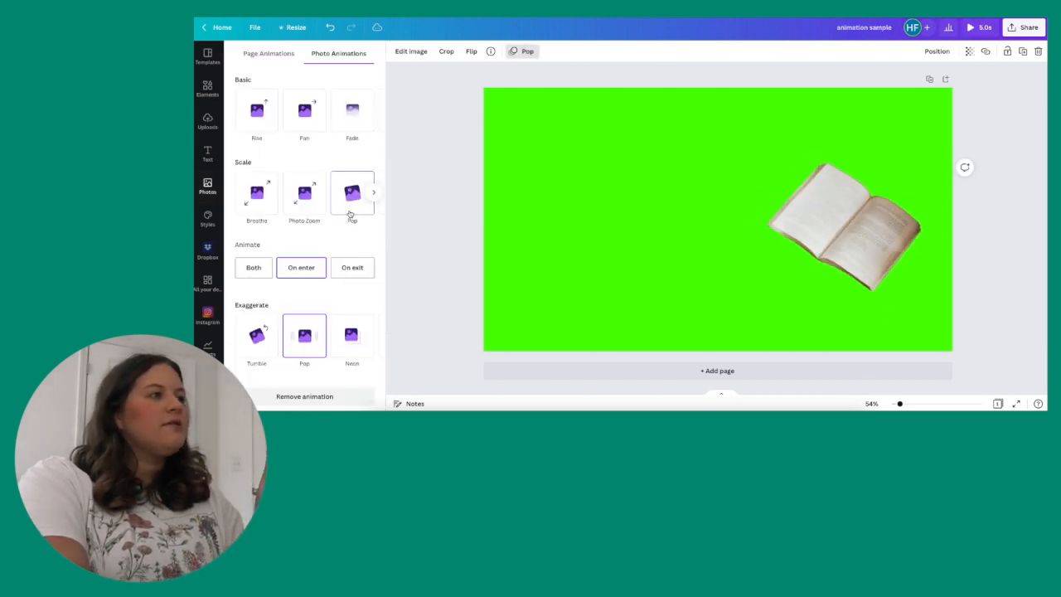
click(252, 266)
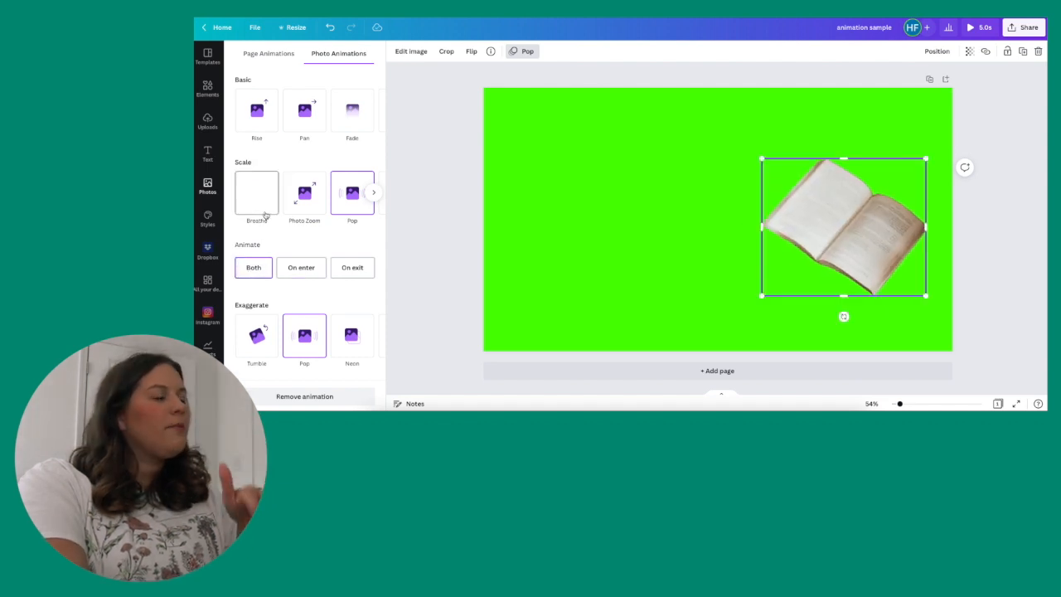
click(208, 182)
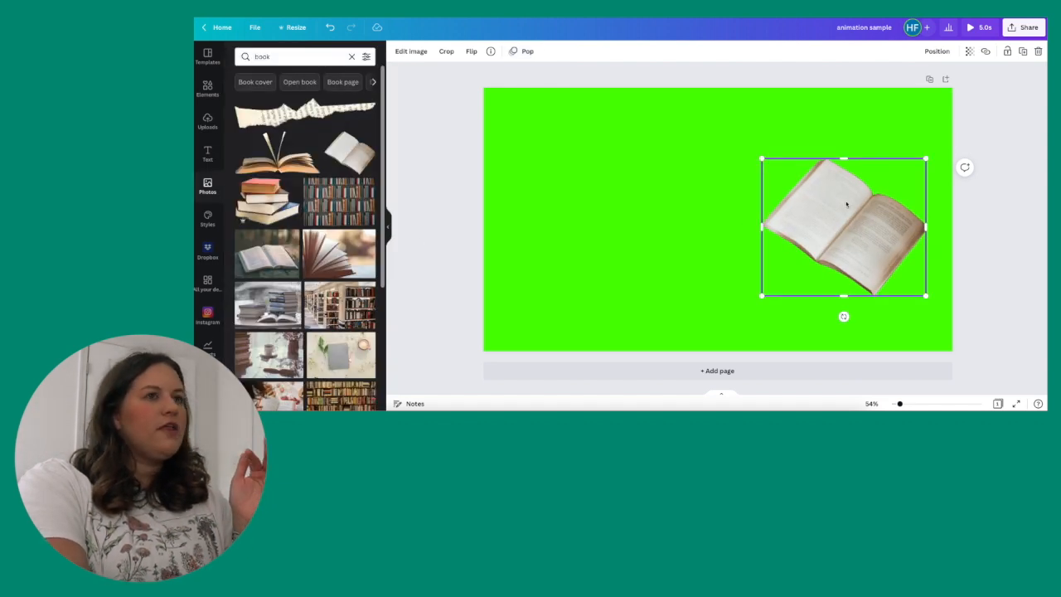
click(527, 50)
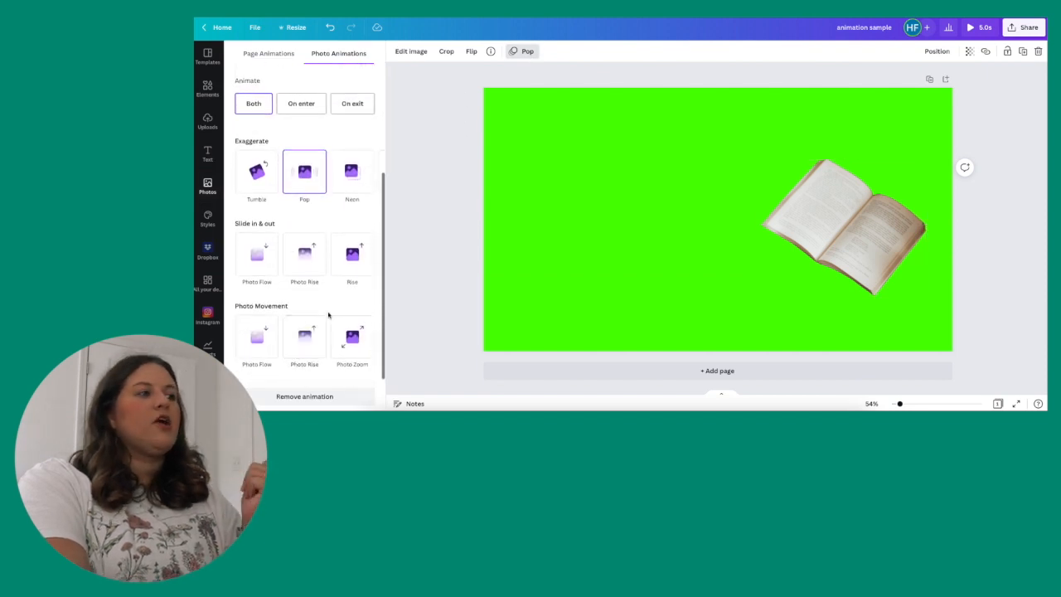
Step: Switch the book photo to a Breathe animation and widen its scale amount
click(305, 252)
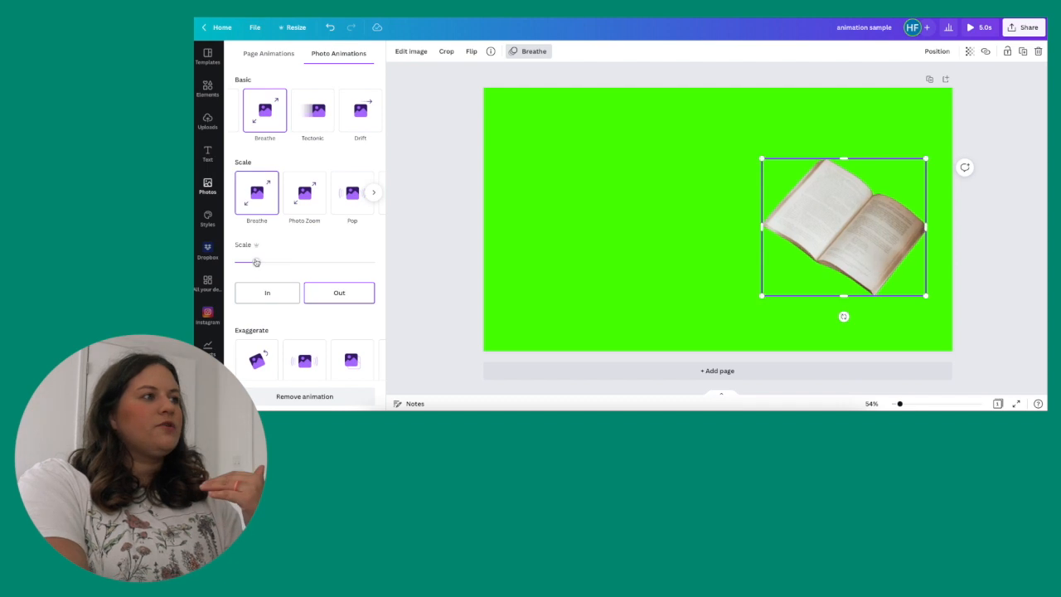
drag(257, 262, 335, 262)
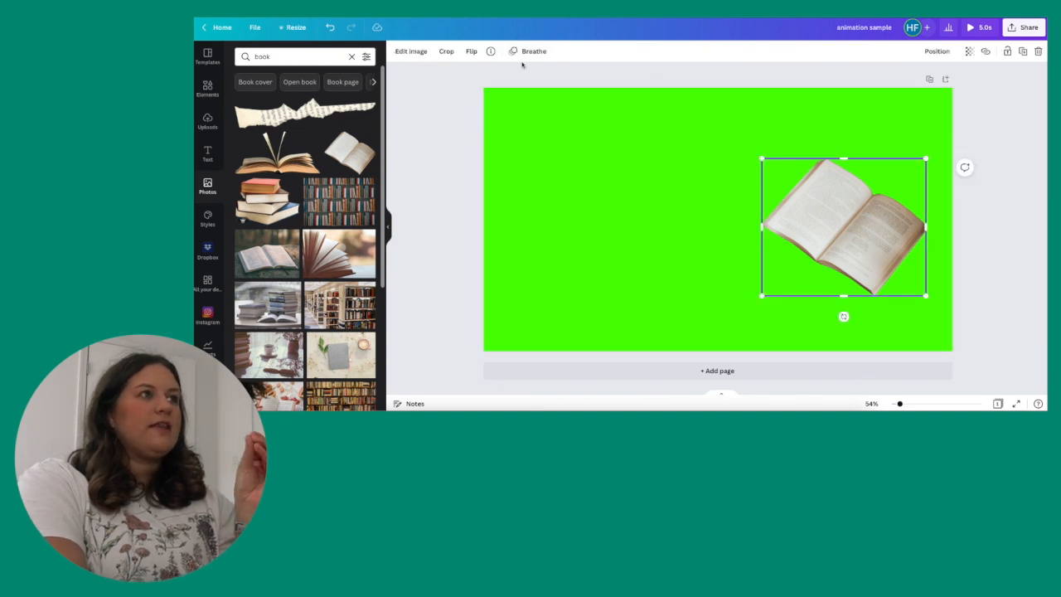
click(534, 50)
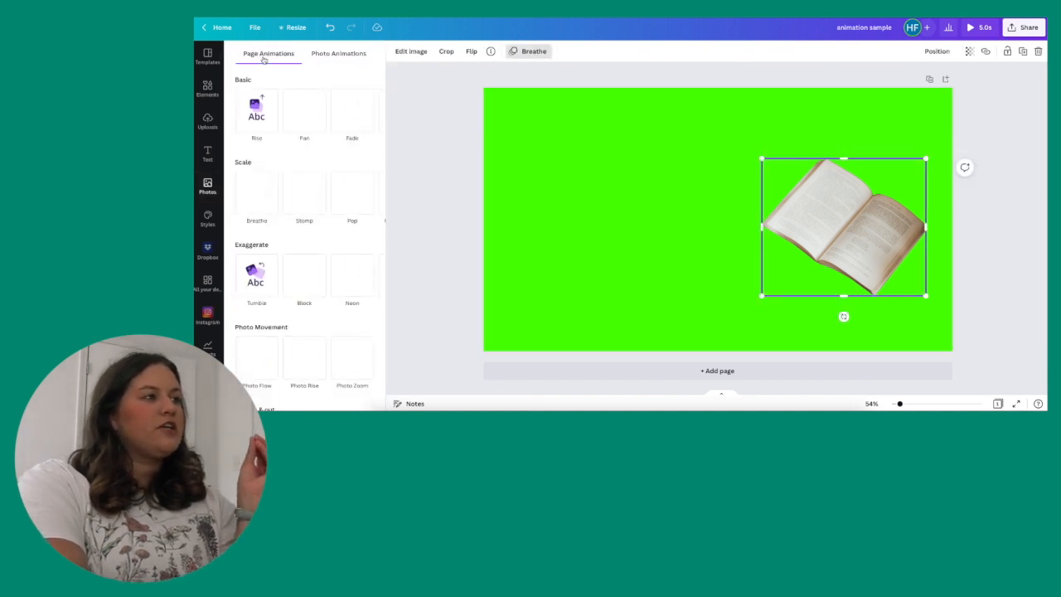
Step: Apply a page animation replacing the book's own, then add a square shape beside it
click(255, 109)
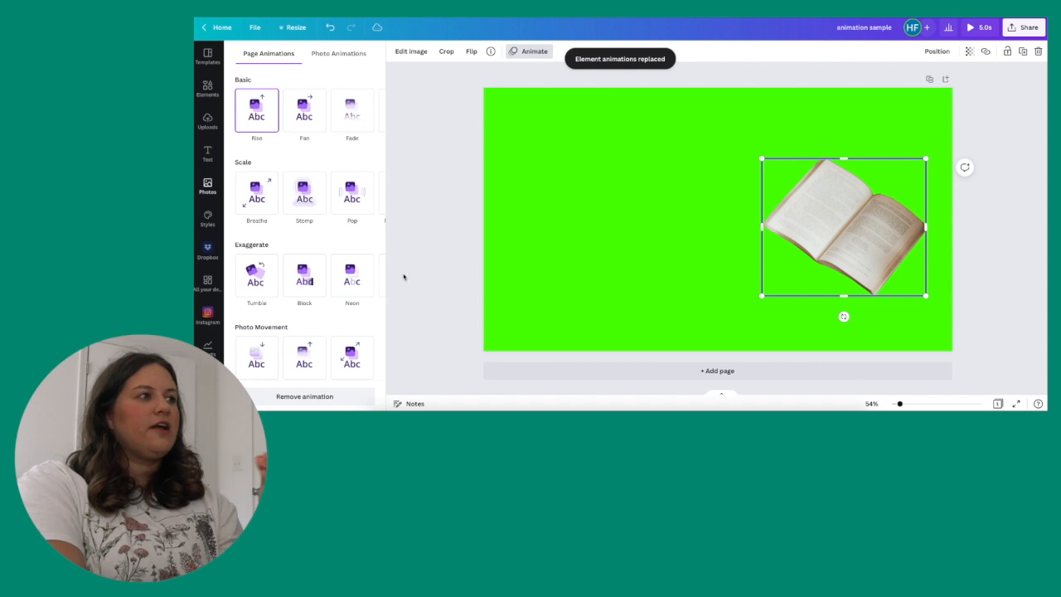
click(305, 275)
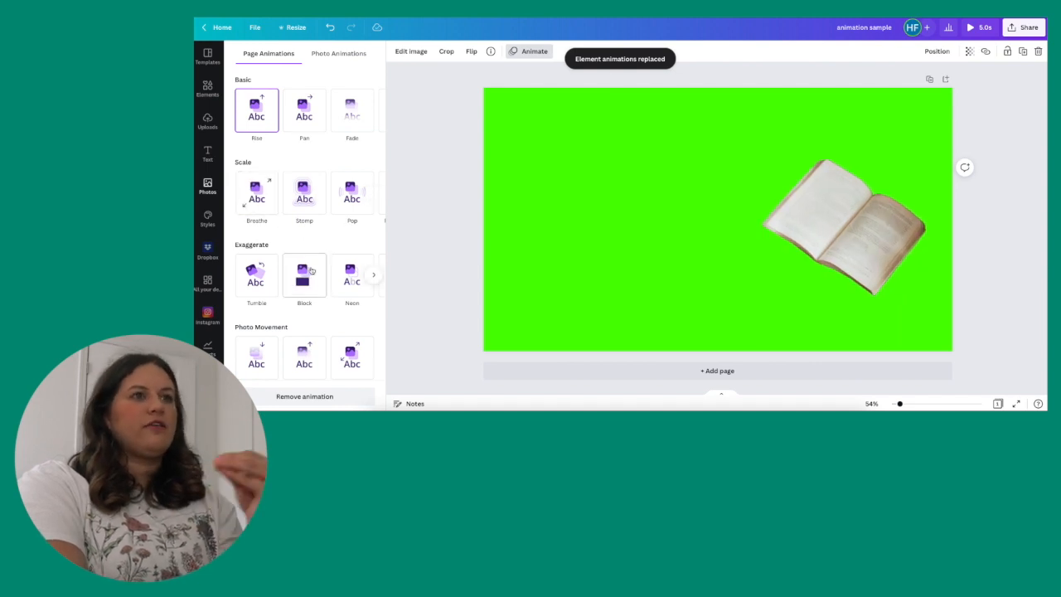
click(305, 275)
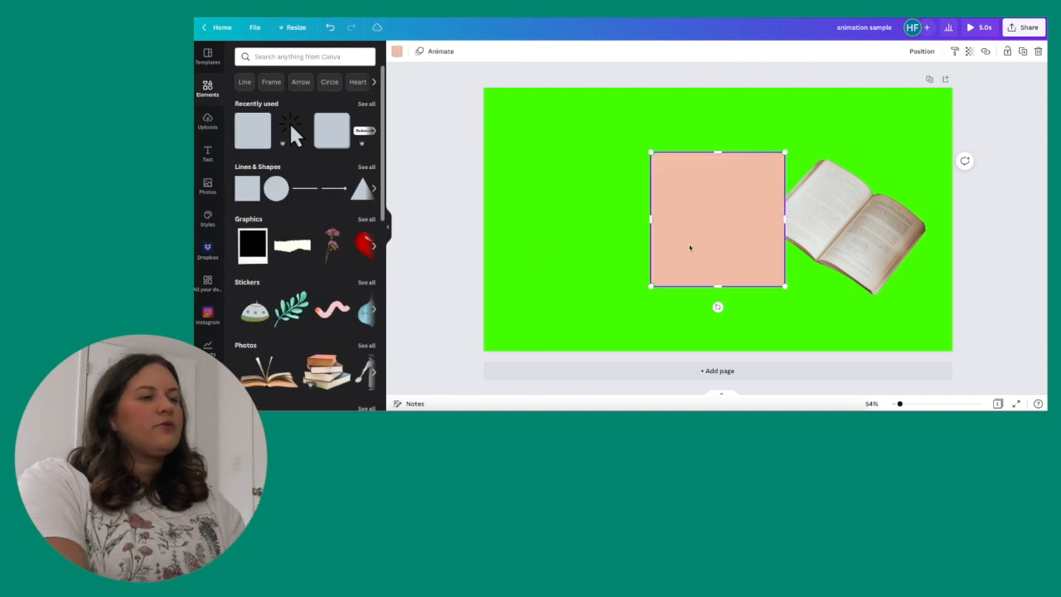
Step: Move the square left of the book, give it a Pan animation and recolour it white
drag(715, 218, 636, 218)
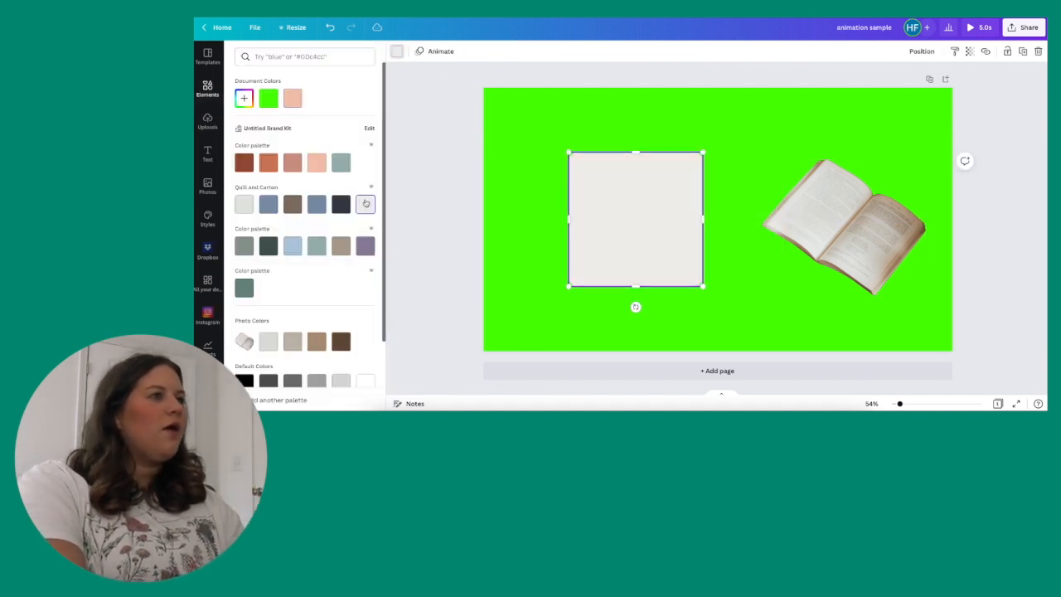
click(845, 223)
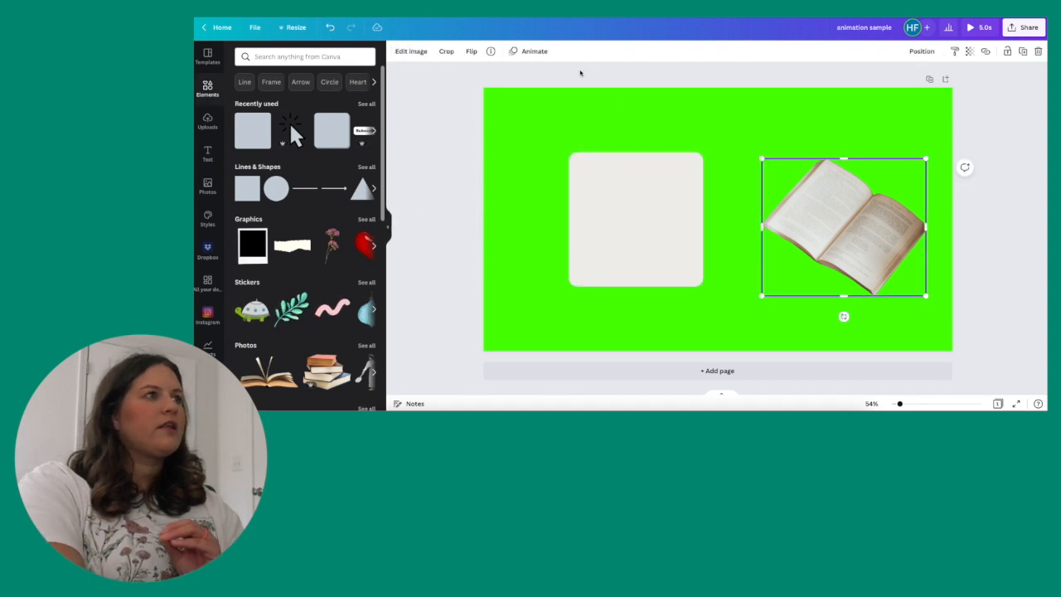
click(533, 49)
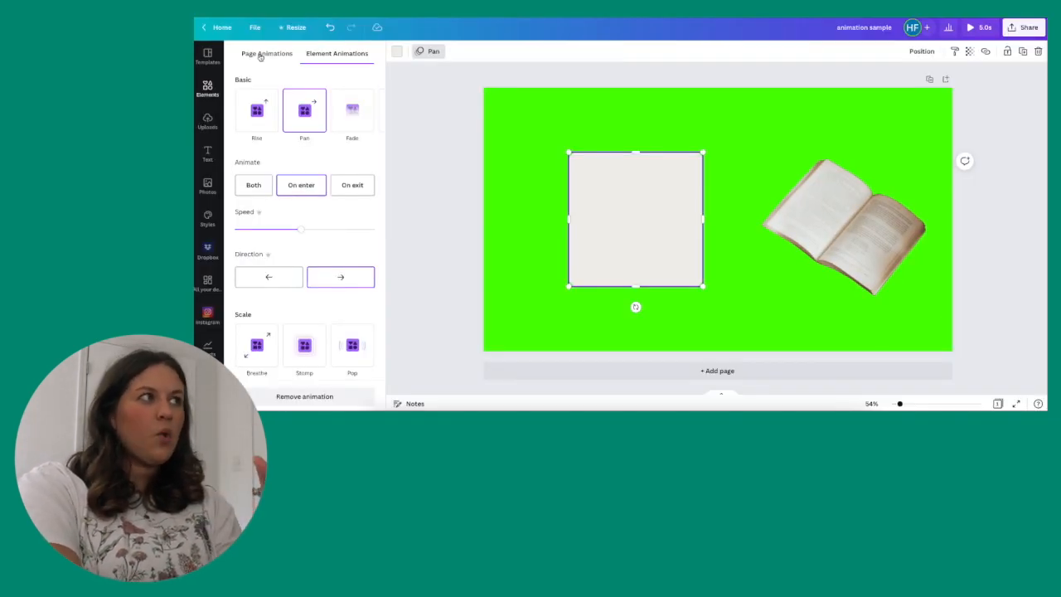
click(265, 54)
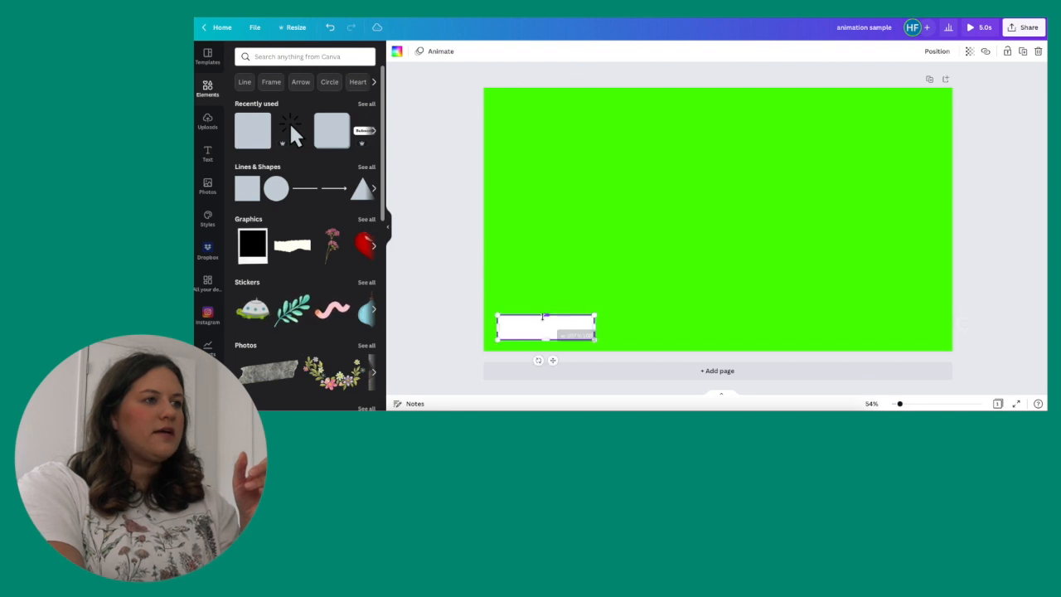
Step: Add a SUBSCRIBE heading, restyle its colour and font, and fit it onto the white bar bottom-left
click(207, 153)
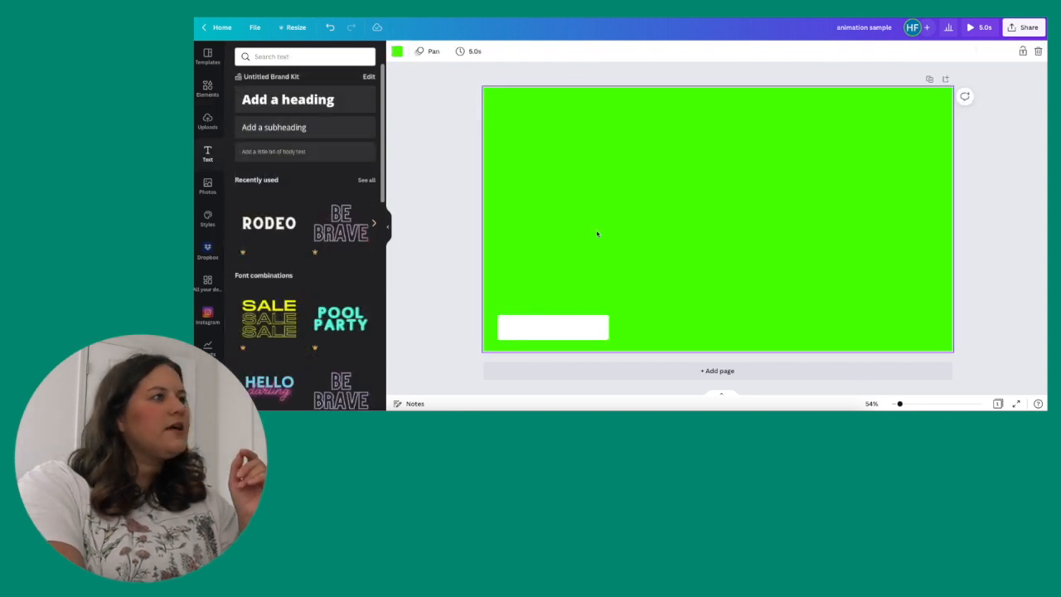
text(SUBSC)
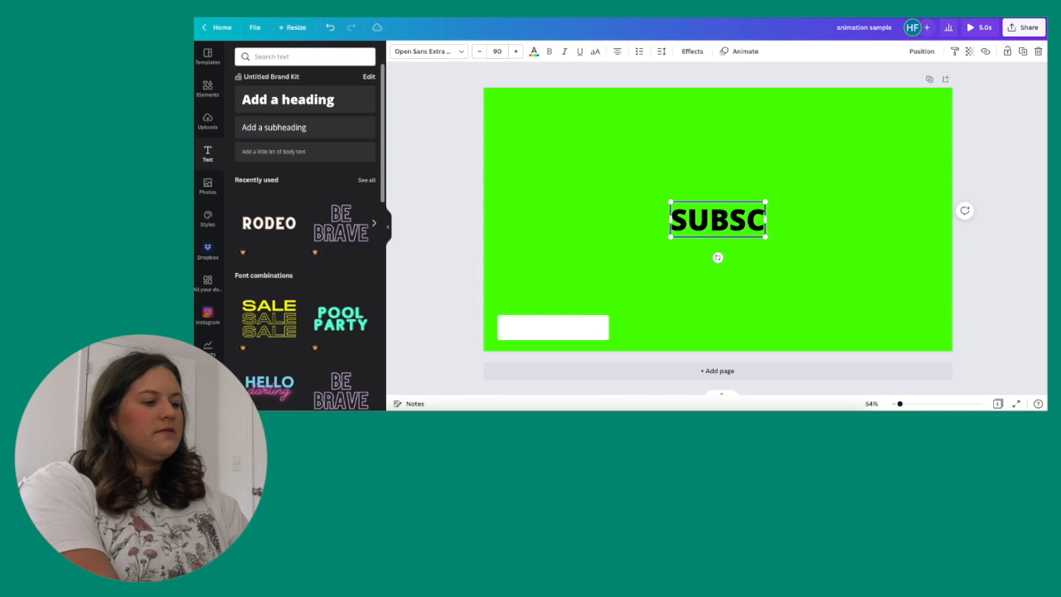
click(533, 50)
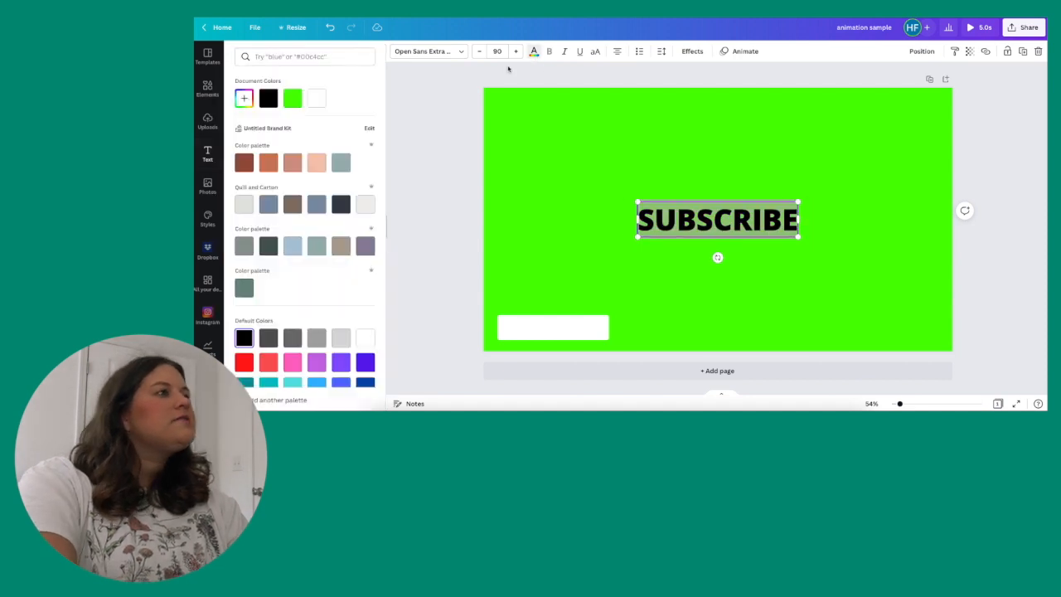
click(428, 52)
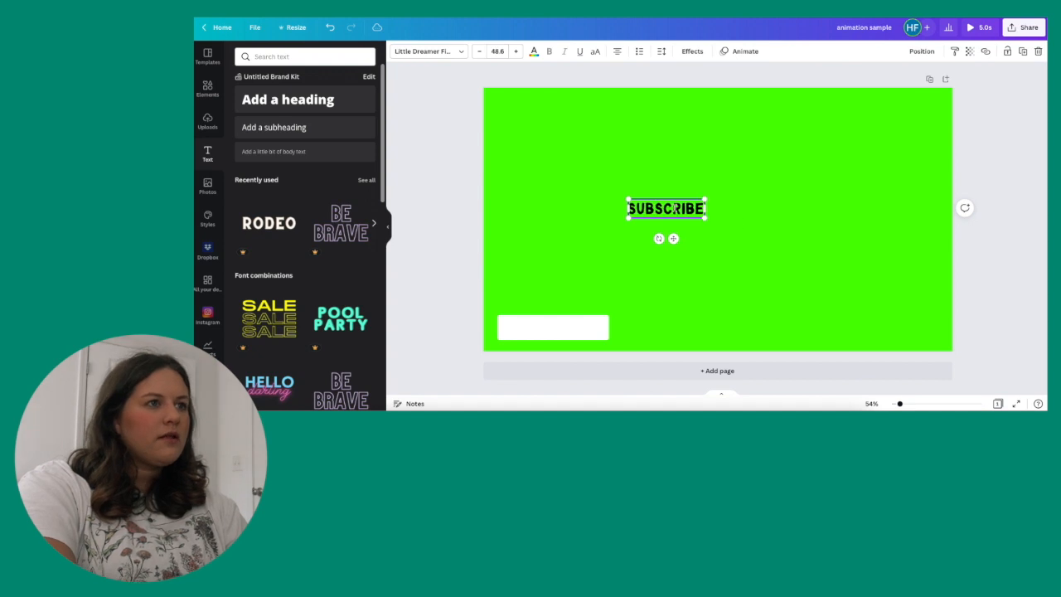
drag(666, 209, 554, 329)
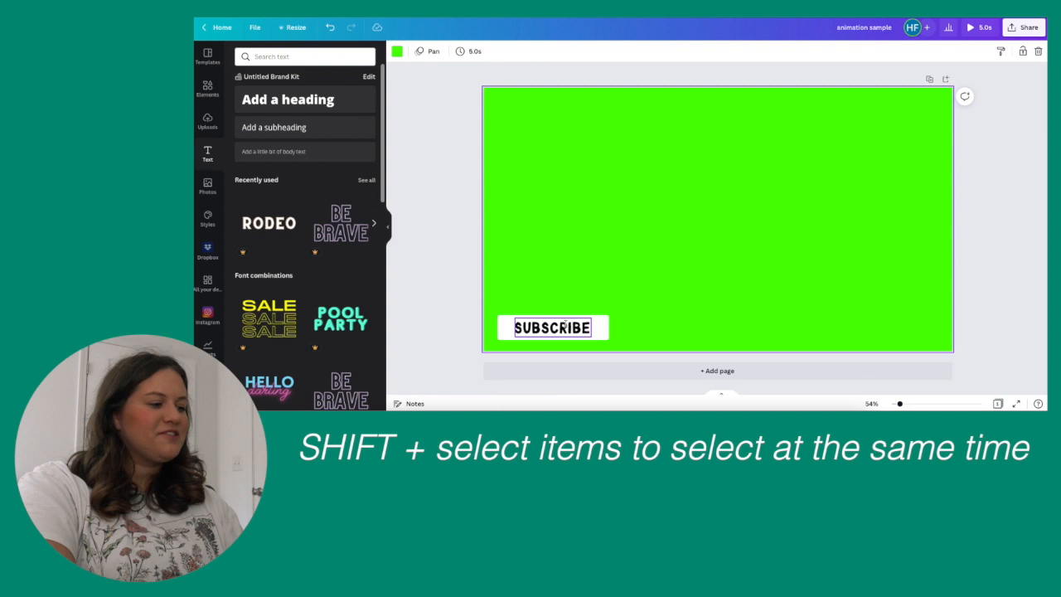
Step: Give the grouped SUBSCRIBE button a Stomp entrance animation and preview it
click(552, 326)
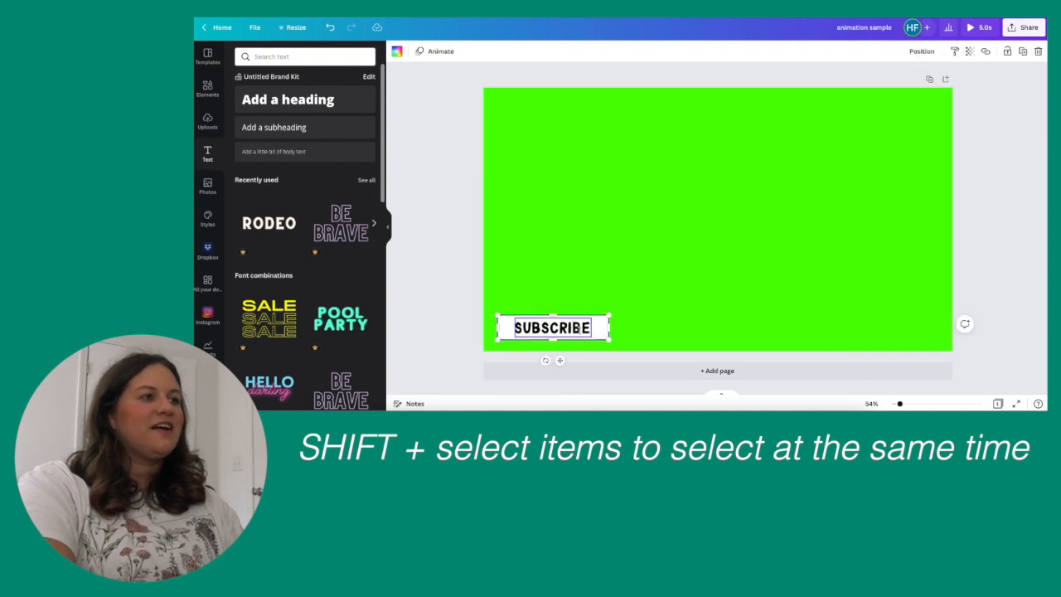
click(552, 328)
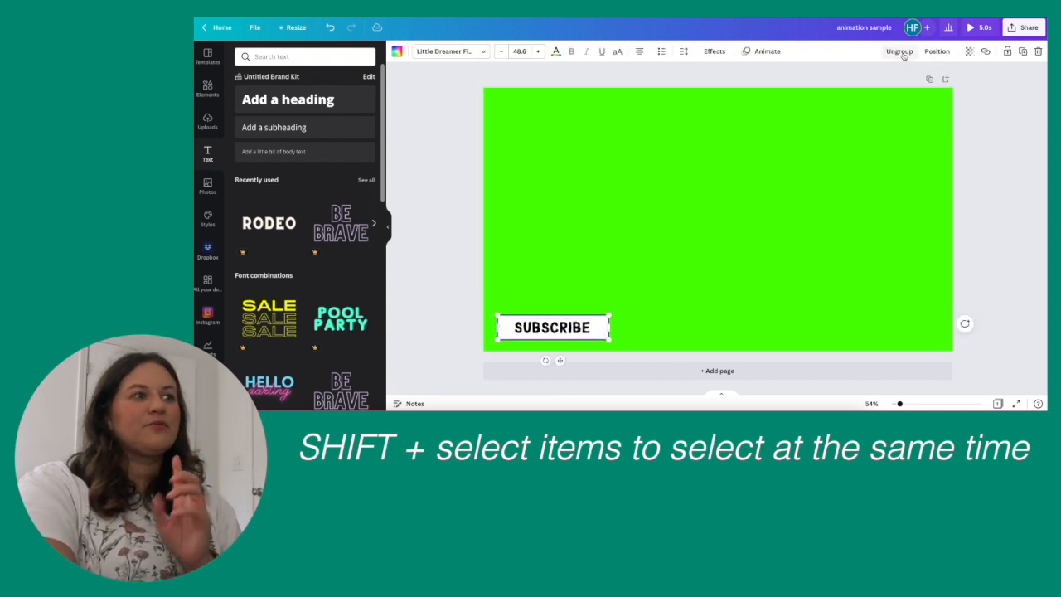
click(766, 50)
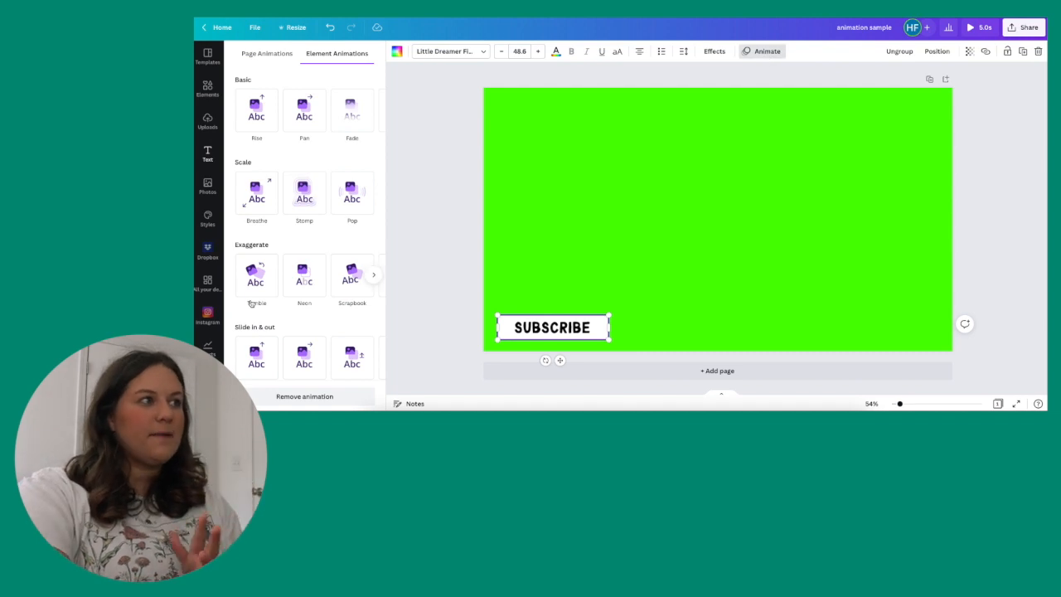
click(303, 192)
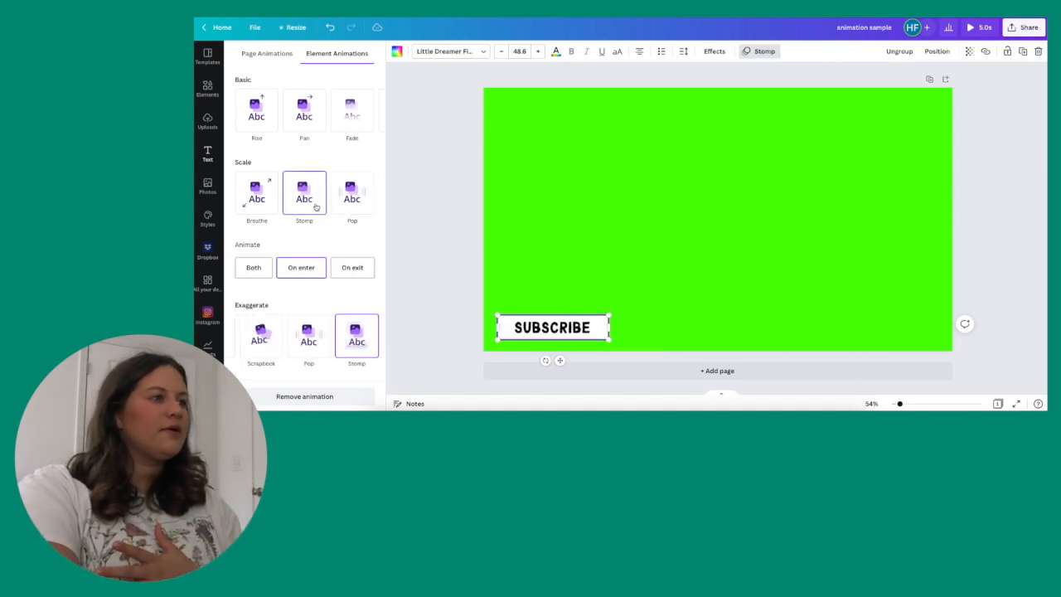
click(970, 26)
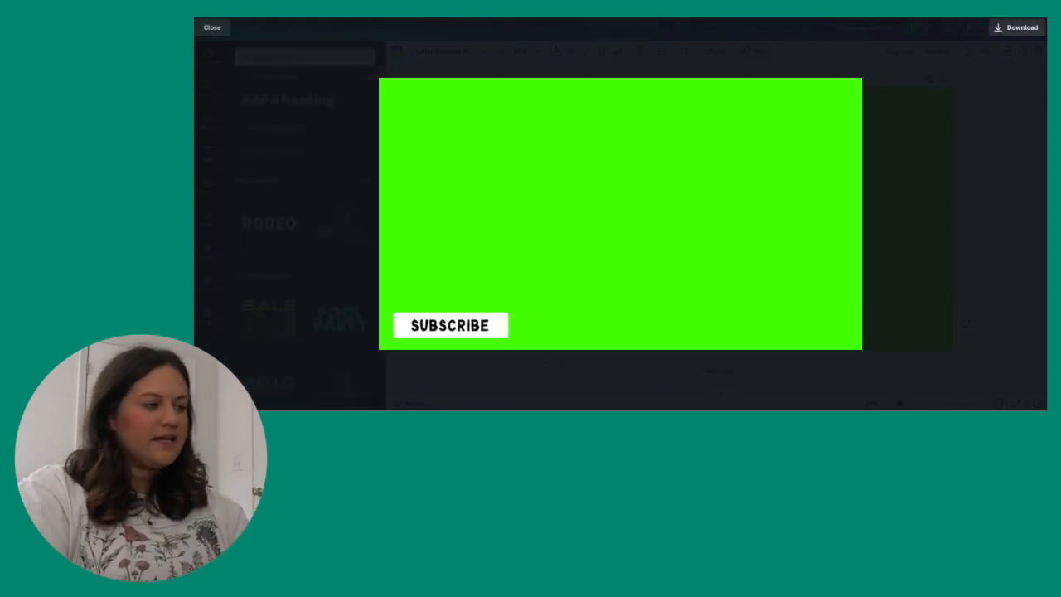
click(213, 27)
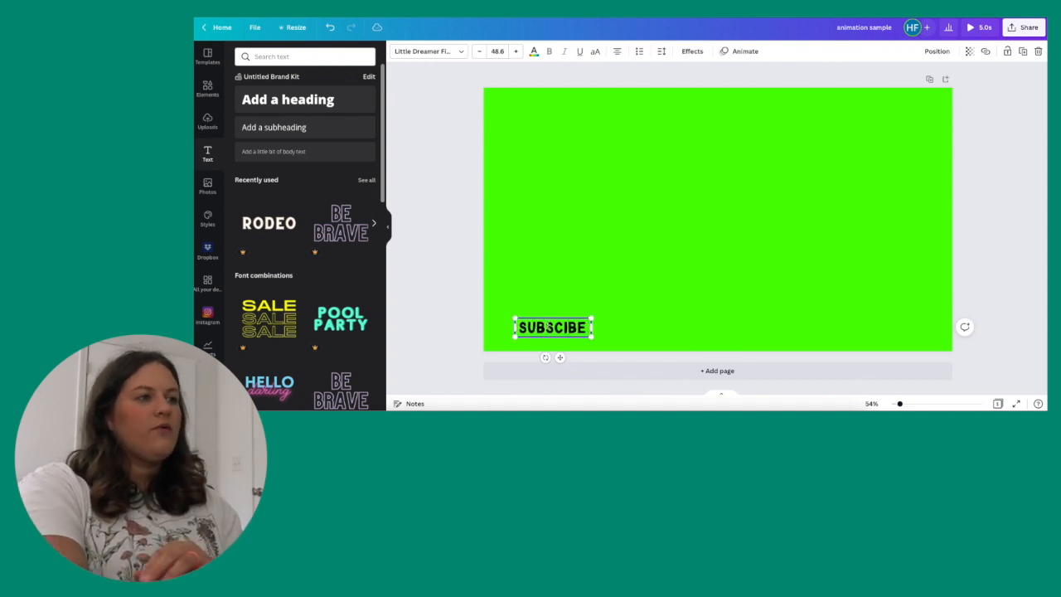
Step: Add a large HUNTERMERCK heading in place of the button with a Block text animation
click(469, 313)
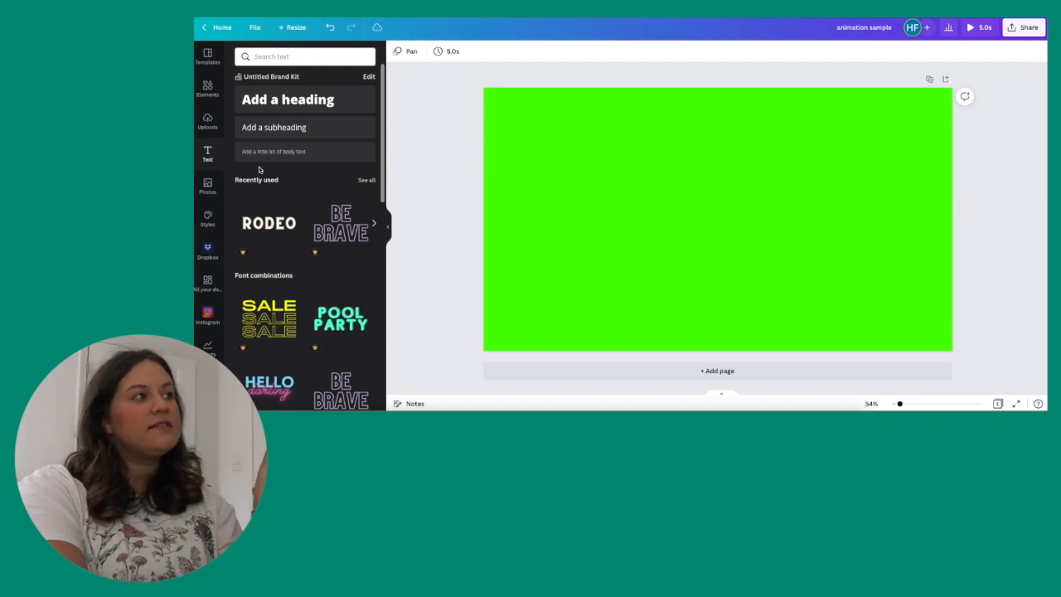
text(HUNTERMERCK)
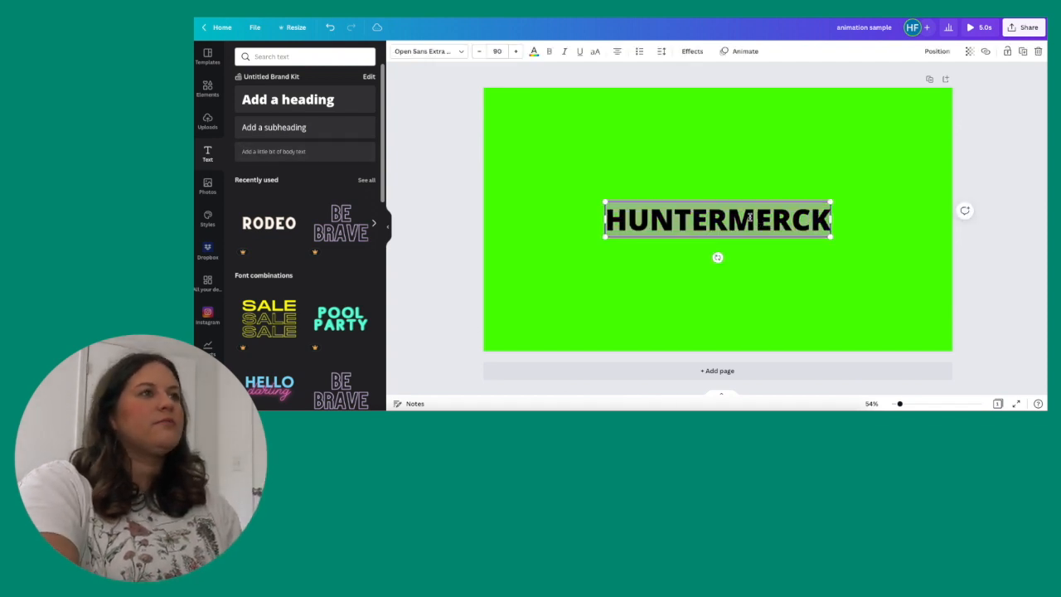
click(742, 50)
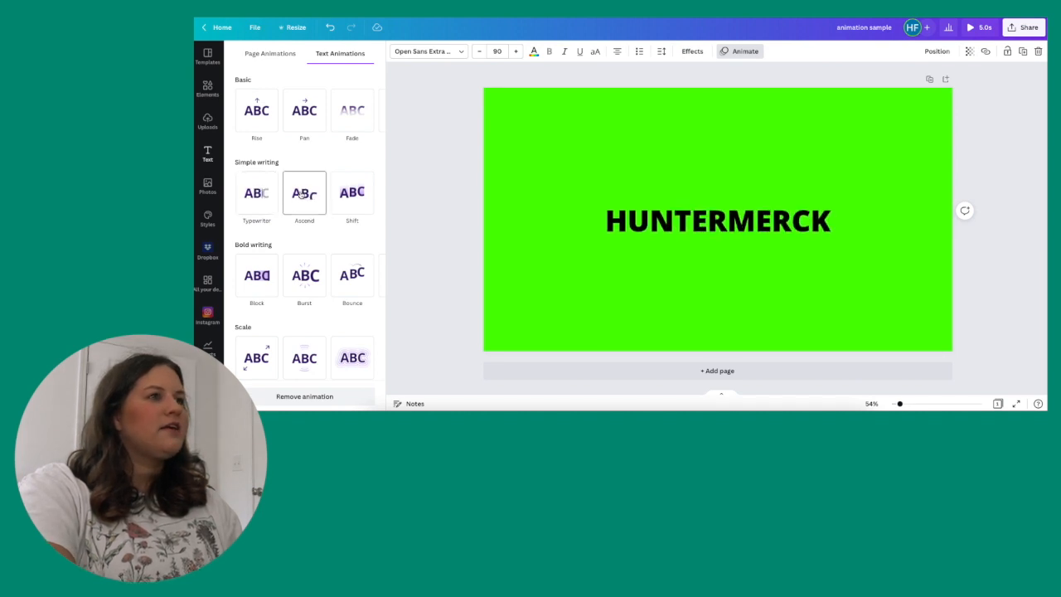
click(255, 274)
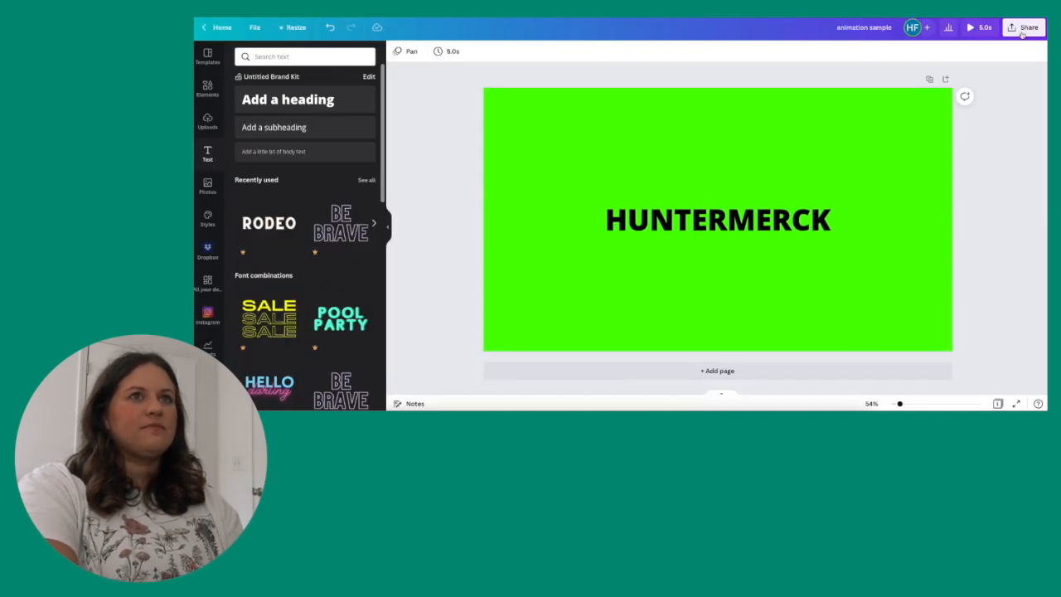
click(1027, 27)
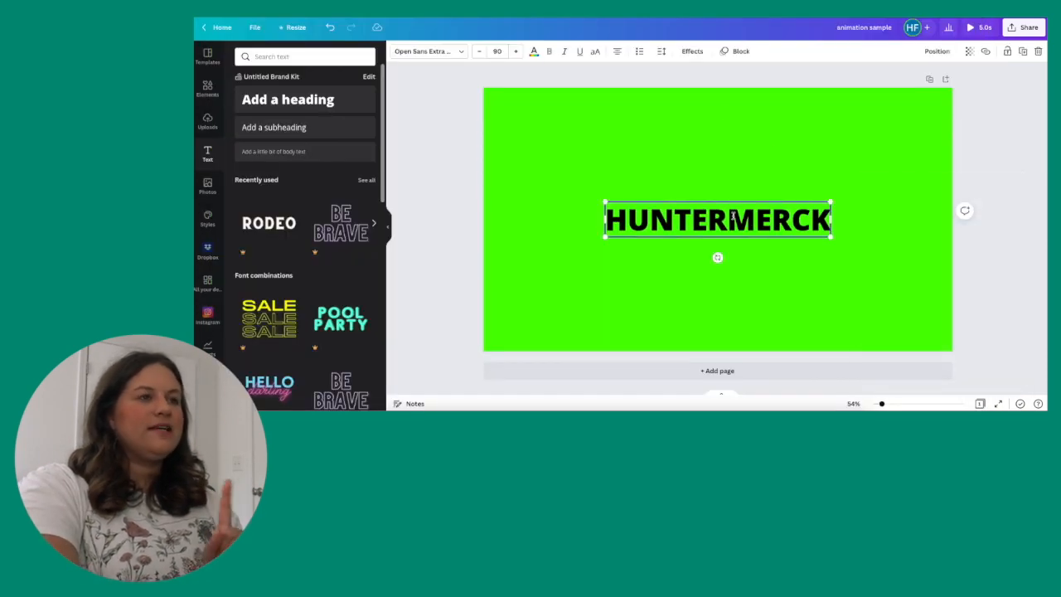
Step: Add a LIFESTYLE COFFEE + BOOKS tagline under HUNTERMERCK with a word-by-word Shift animation
click(744, 50)
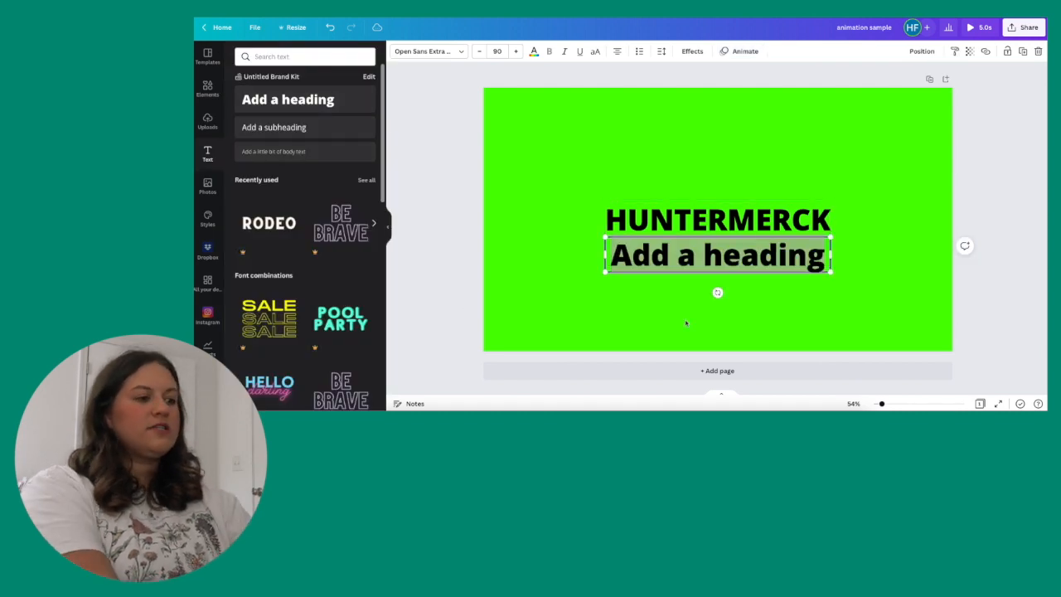
text(LIFESTYLE COFFEE & BOOKS)
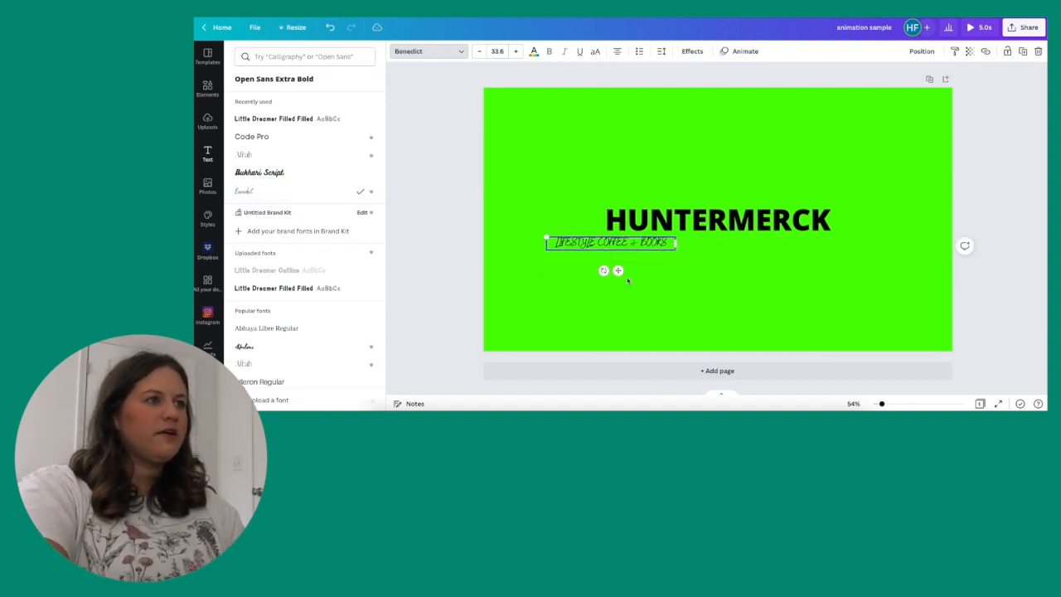
drag(610, 242, 711, 245)
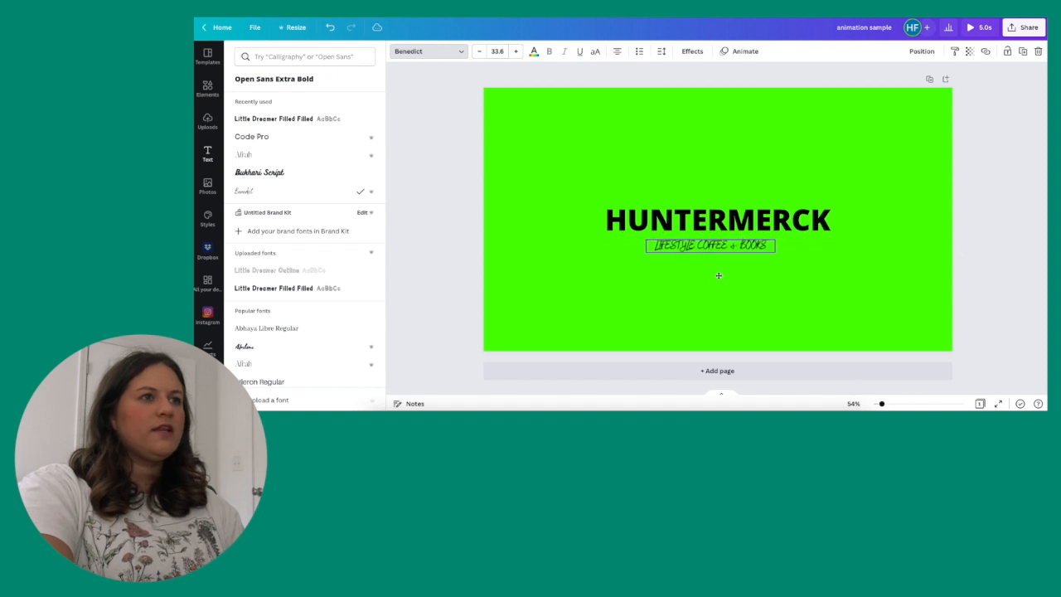
click(744, 50)
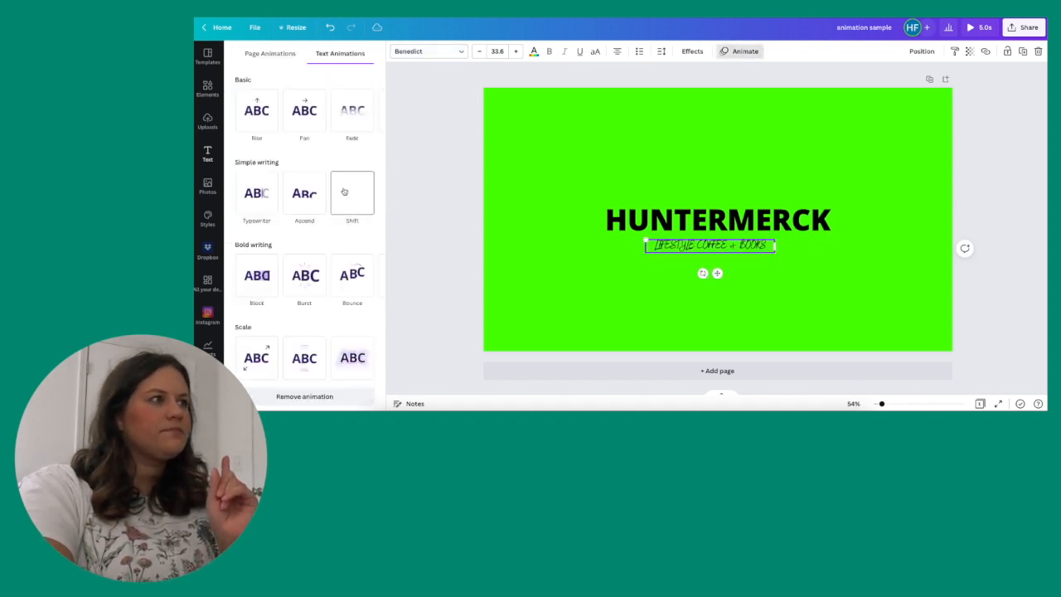
click(352, 192)
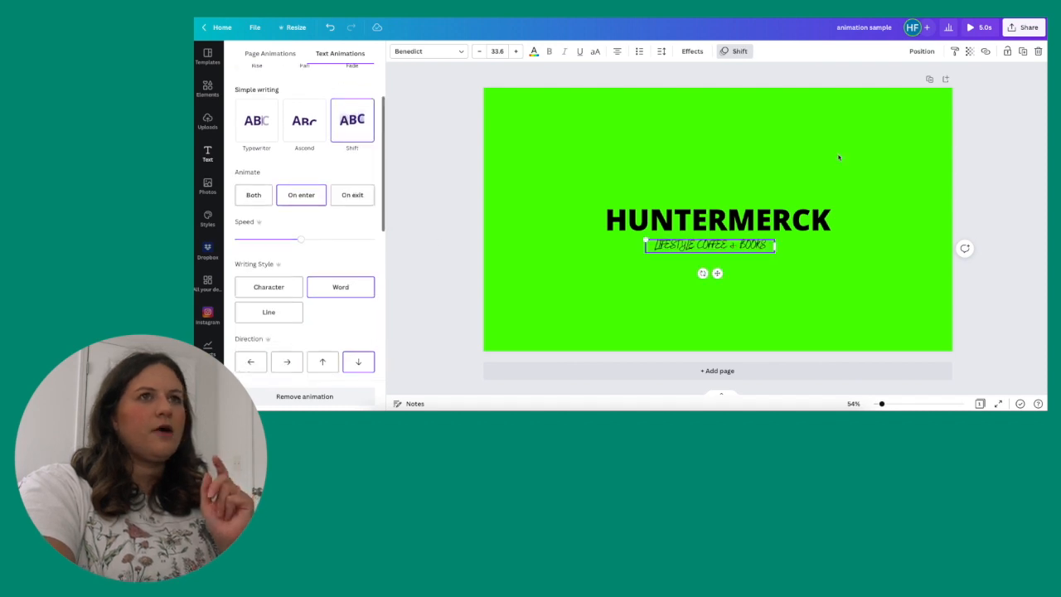
click(1022, 27)
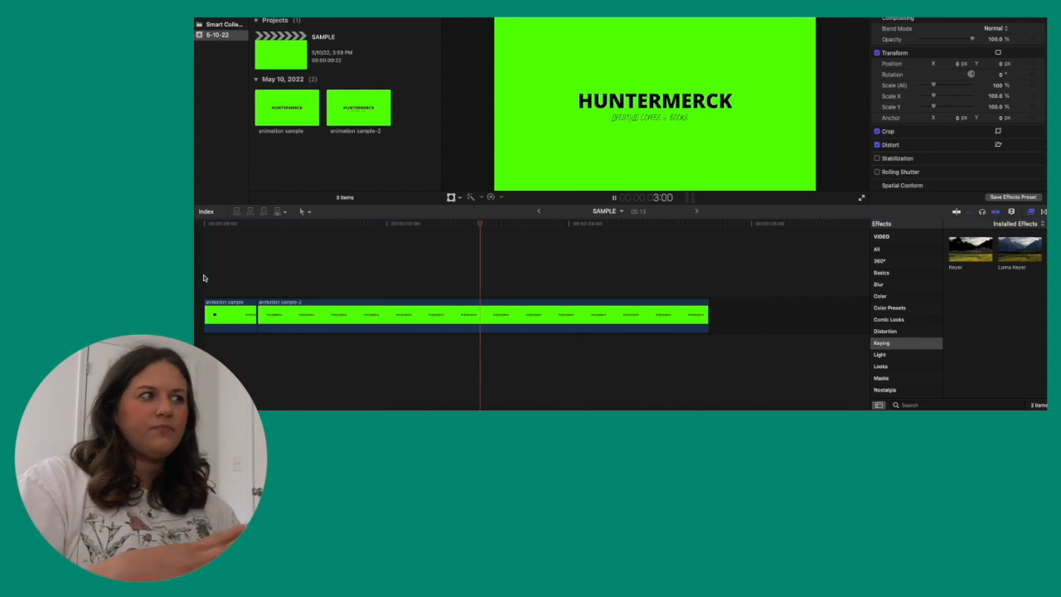
Step: Play back the imported HUNTERMERCK clips and list the available video effects
click(456, 315)
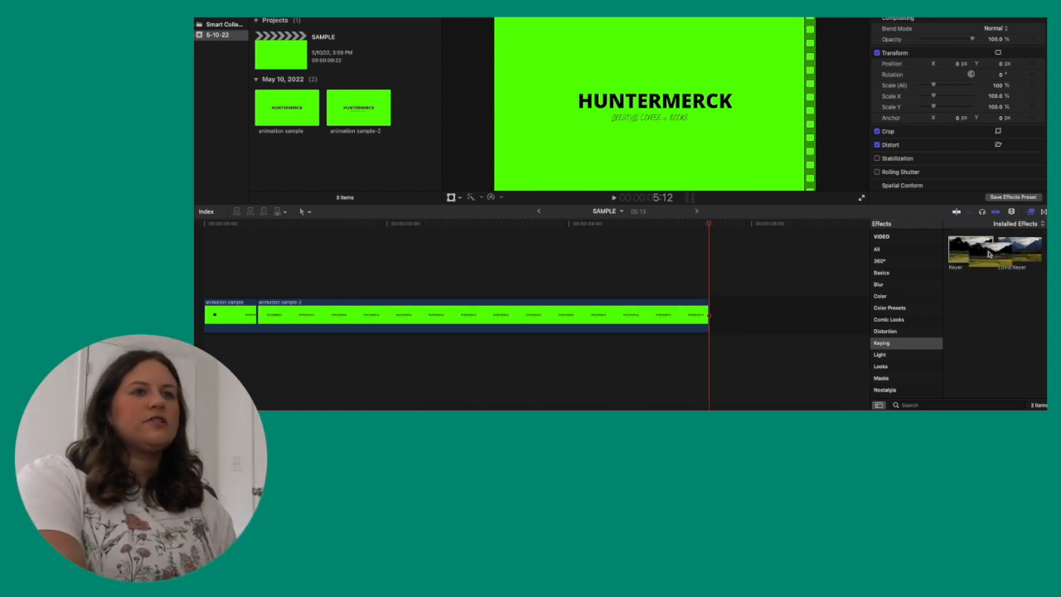
click(876, 248)
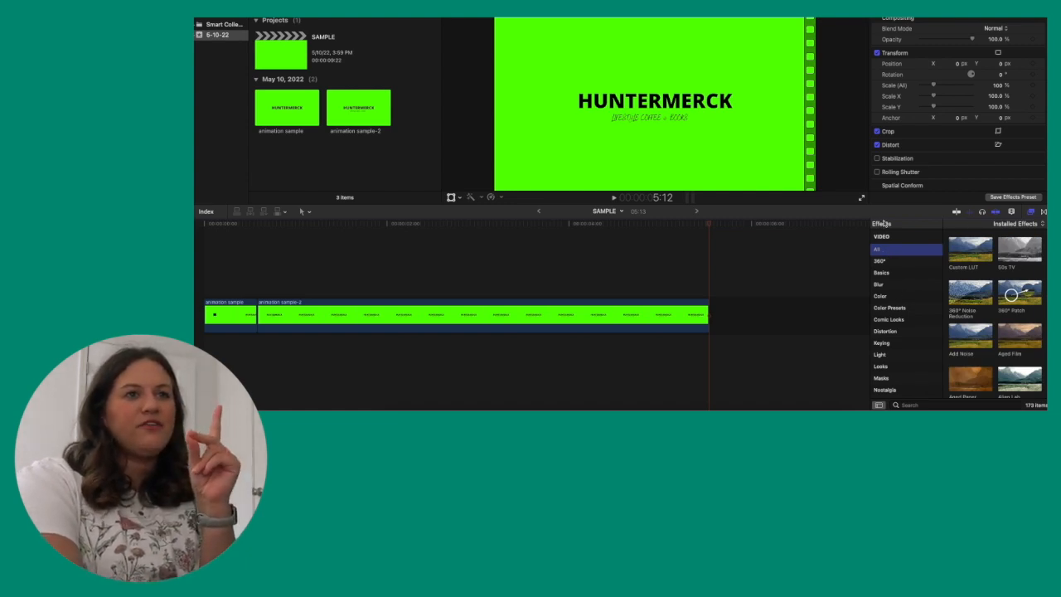
Step: Apply the Keyer effect to strip the green background, then return to the Canva HUNTERMERCK design
click(878, 354)
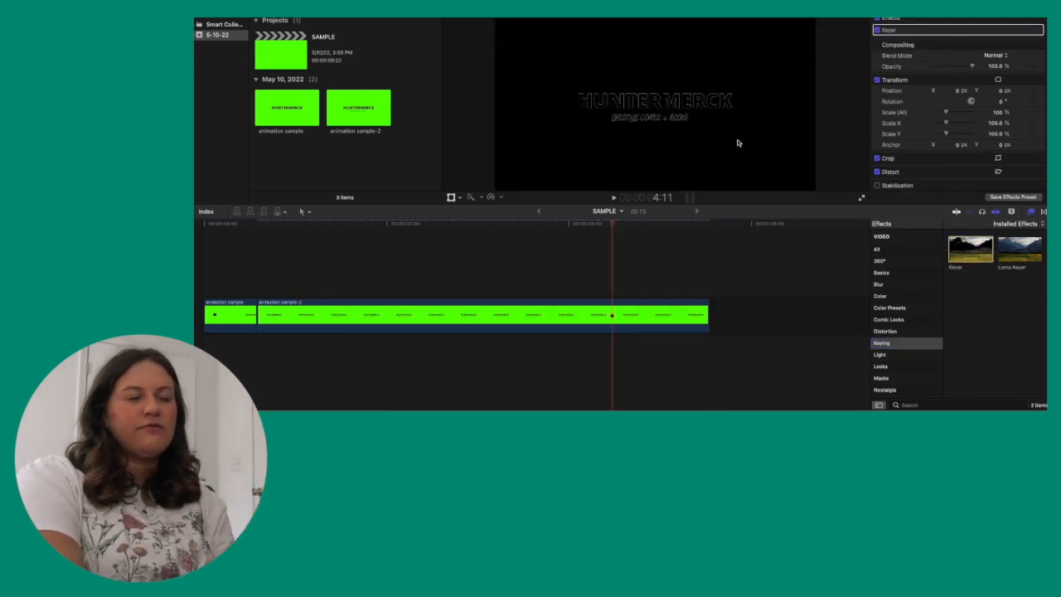
mouse_move(431, 169)
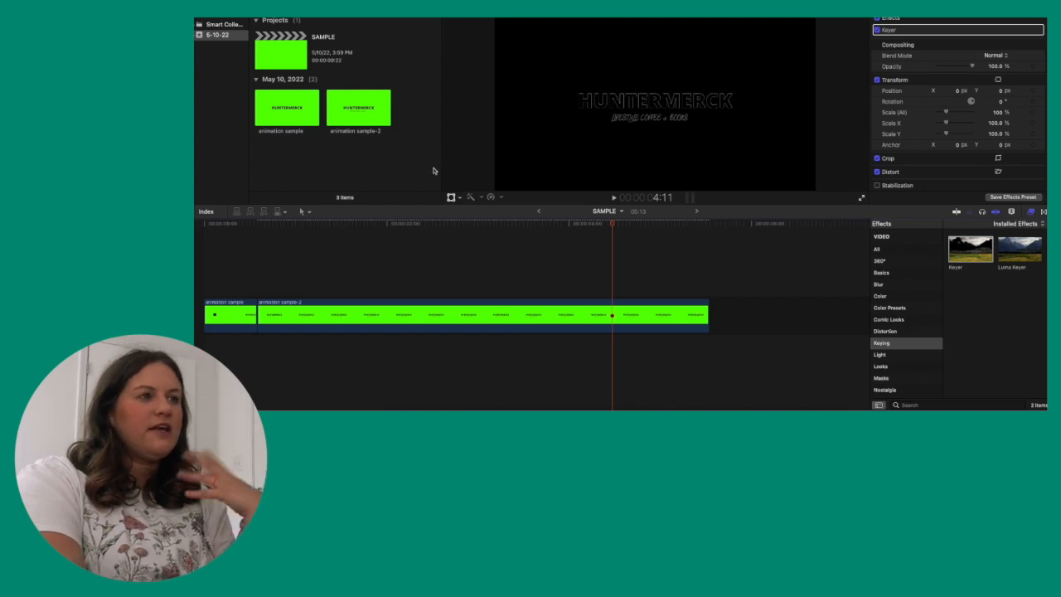
click(481, 315)
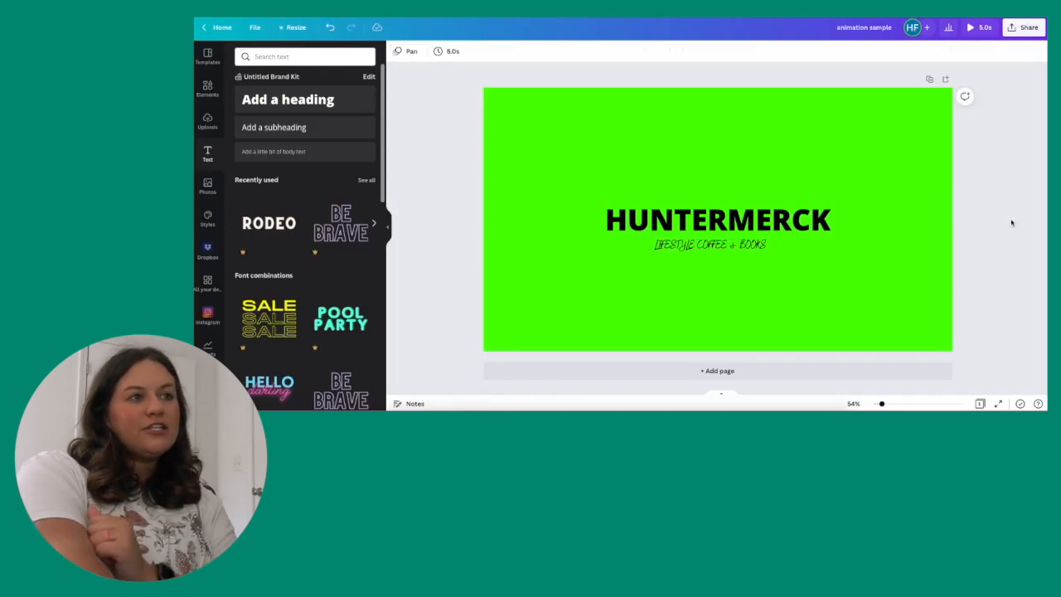
click(718, 219)
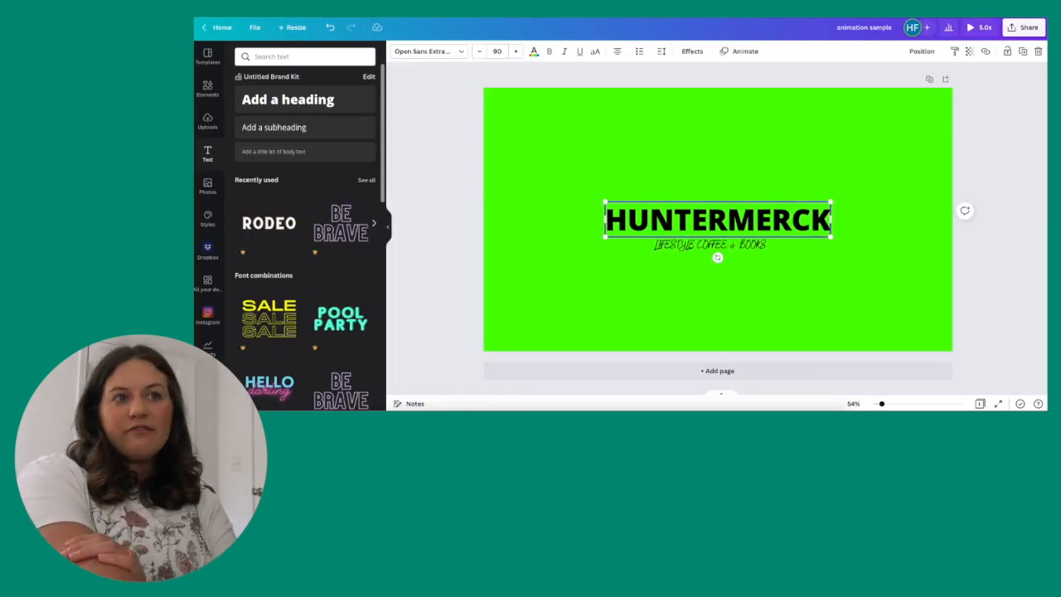